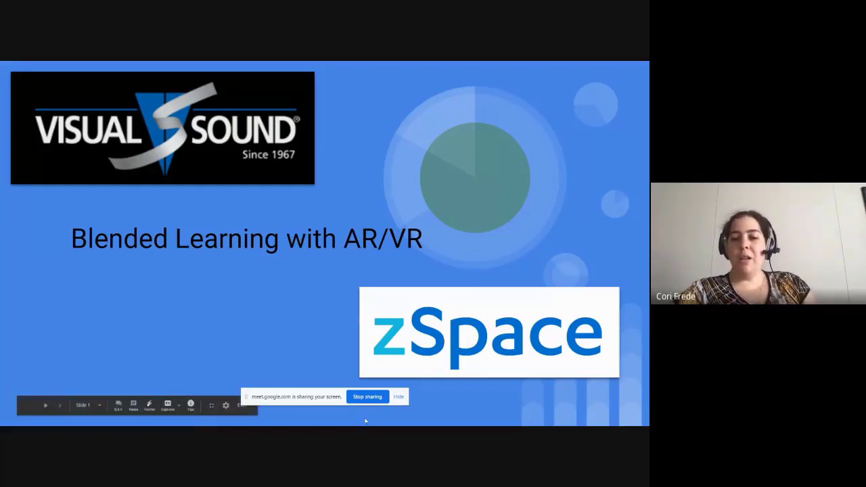
Advance the deck from the Blueprints alignment slide to the Virtual ECG heart-conditions demo.
left_click(398, 397)
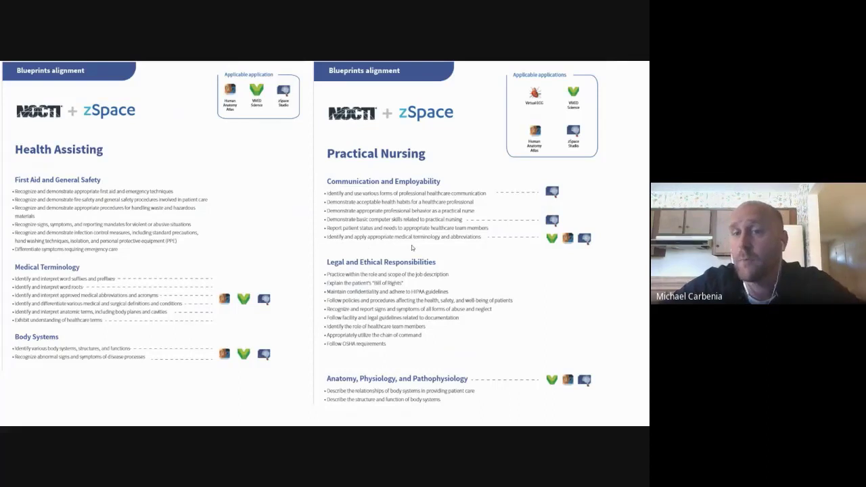
mouse_move(556, 246)
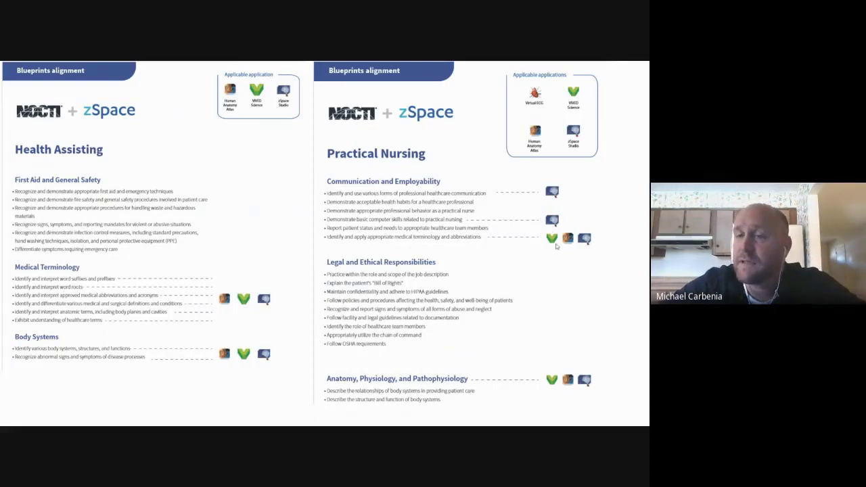
mouse_move(552, 110)
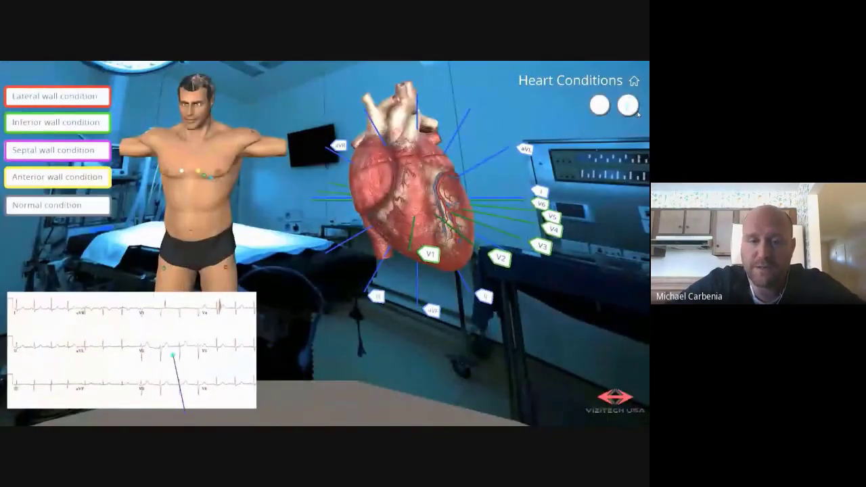
Show the Normal condition printout, return Home and load Electrode Placement with the skeleton view.
left_click(57, 205)
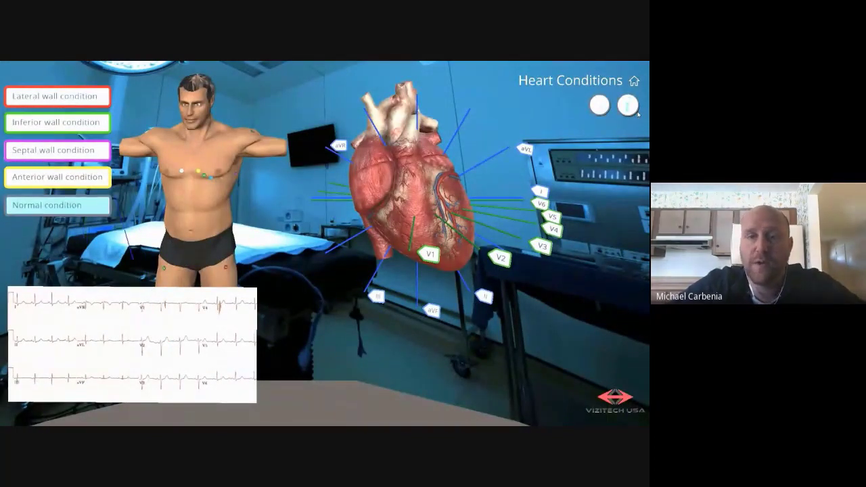
left_click(598, 106)
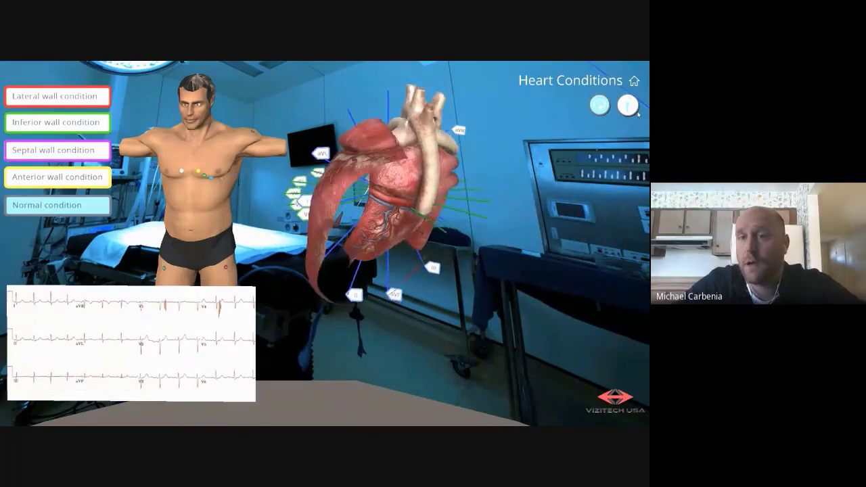
left_click(635, 80)
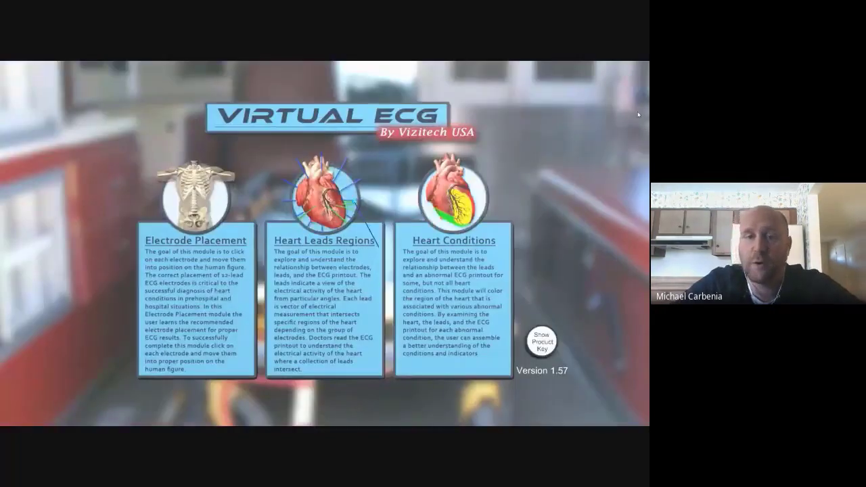
left_click(322, 305)
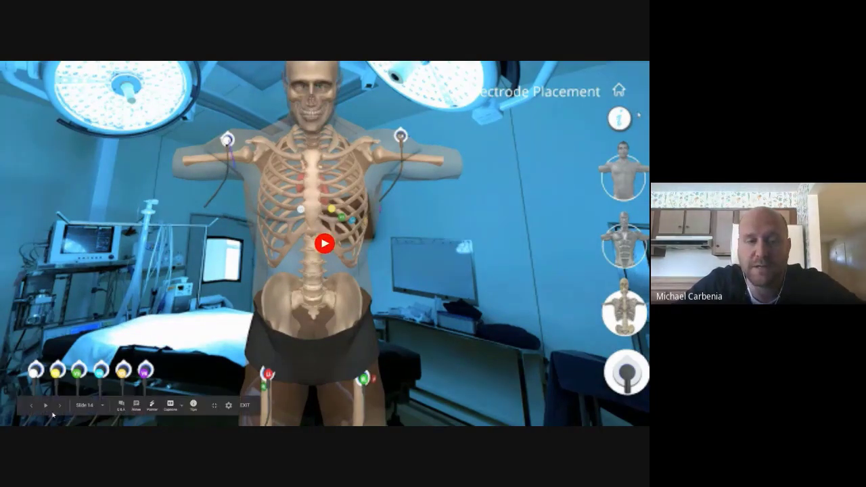
Advance the deck from Virtual ECG to the Human Anatomy Atlas skull demo.
left_click(59, 405)
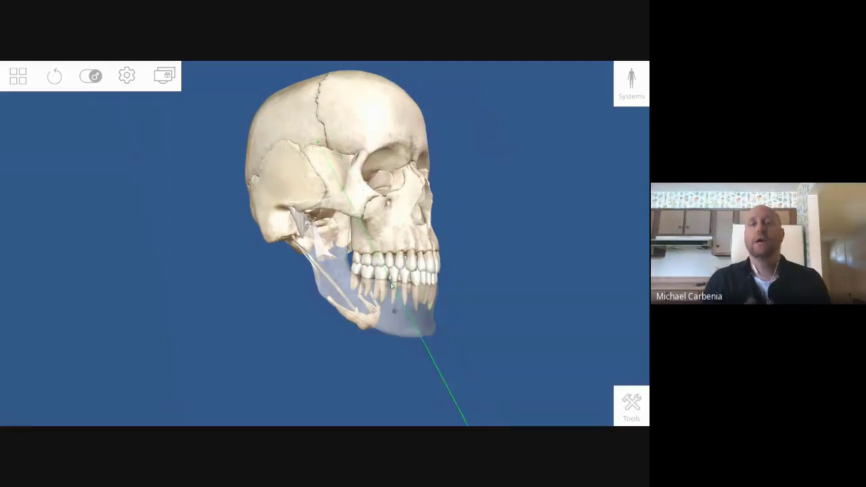
Select the right parietal bone and first molar, isolate the right maxilla and read its description.
left_click(291, 108)
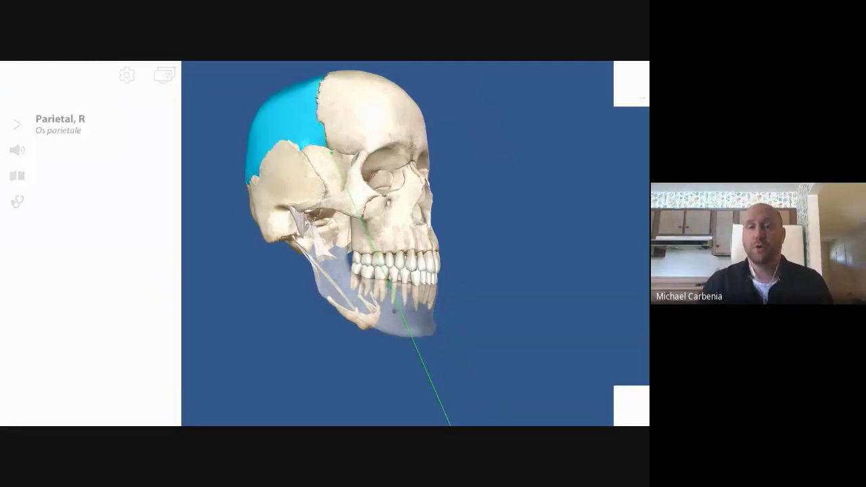
left_click(379, 270)
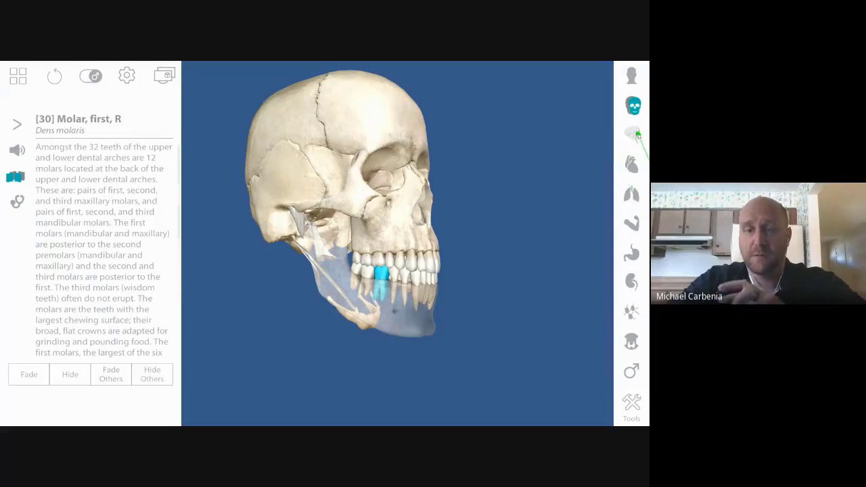
left_click(631, 132)
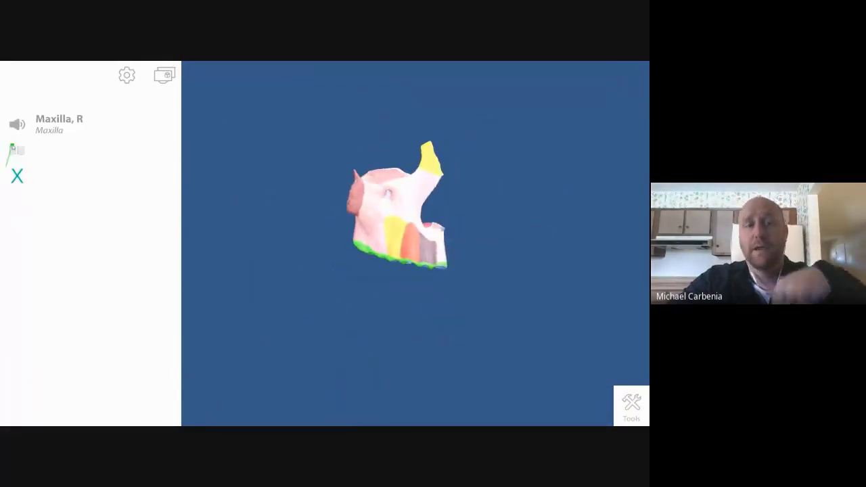
left_click(17, 150)
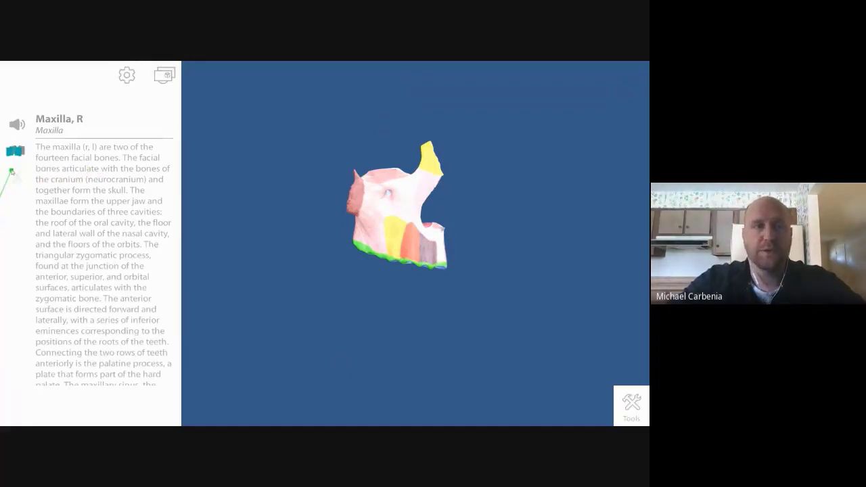
Add the nervous, cardiovascular and skeletal systems to the head and pick out the right first molar.
left_click(631, 136)
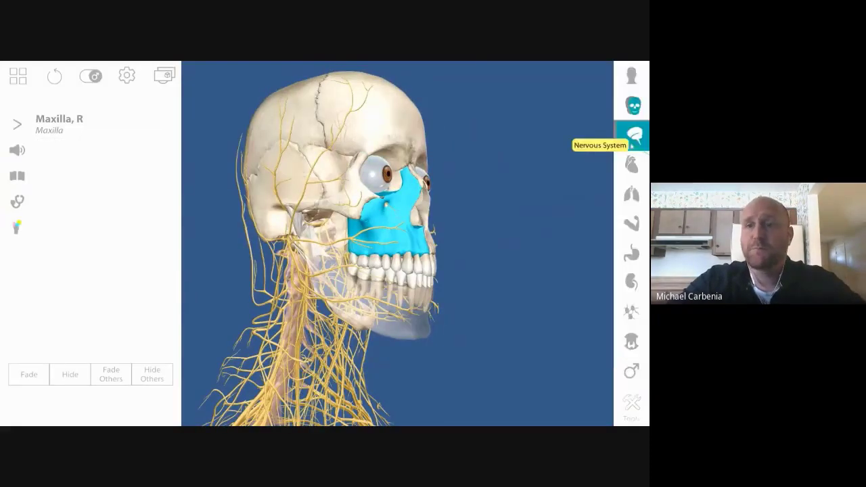
left_click(630, 164)
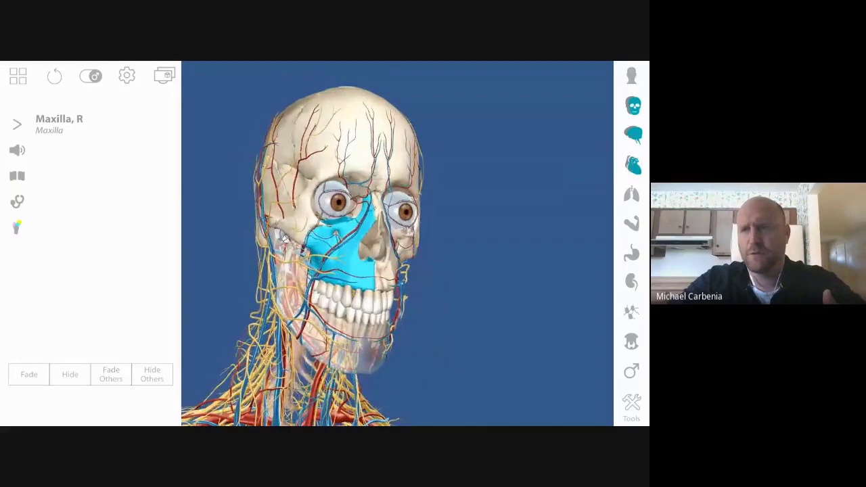
mouse_move(631, 107)
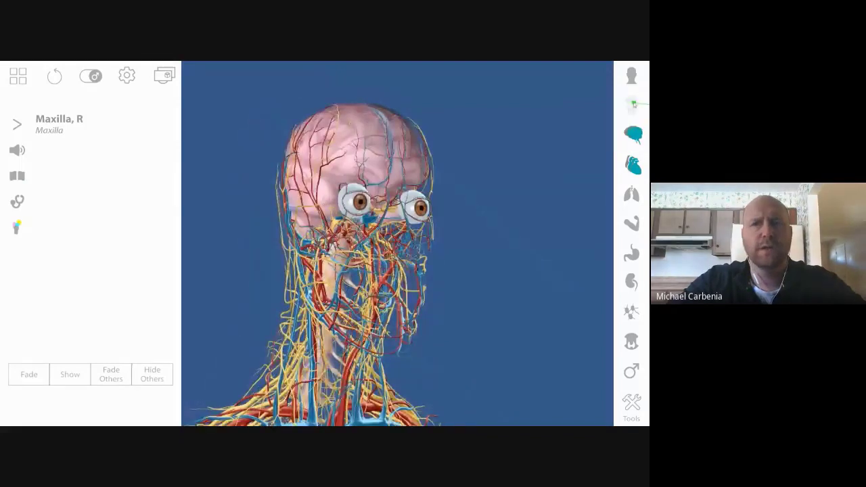
left_click(632, 105)
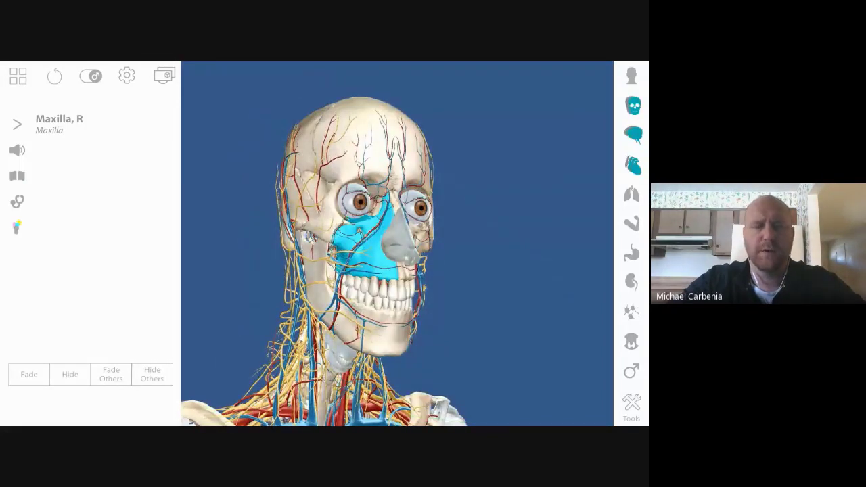
left_click(631, 105)
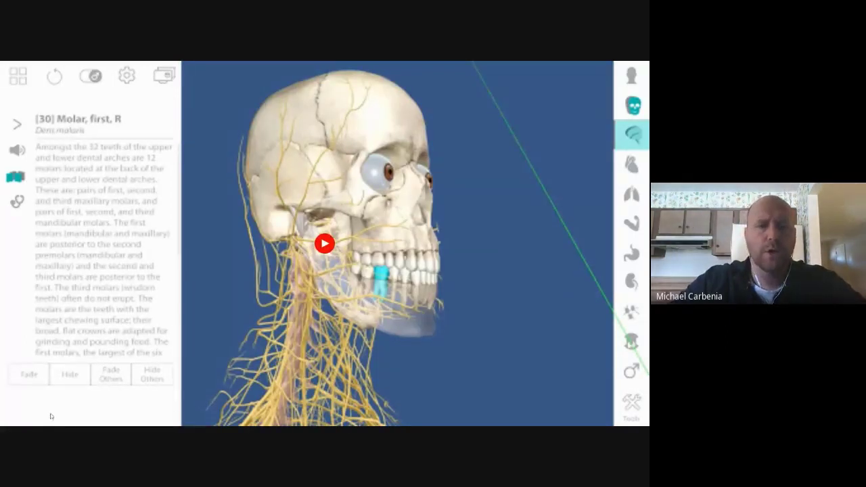
mouse_move(59, 405)
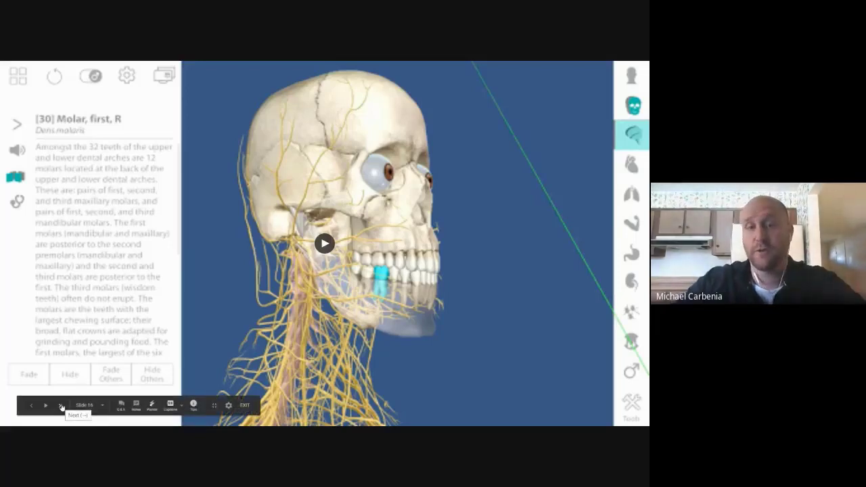
Advance the deck to the Digging Deeper slide with three anatomy lesson links.
left_click(61, 405)
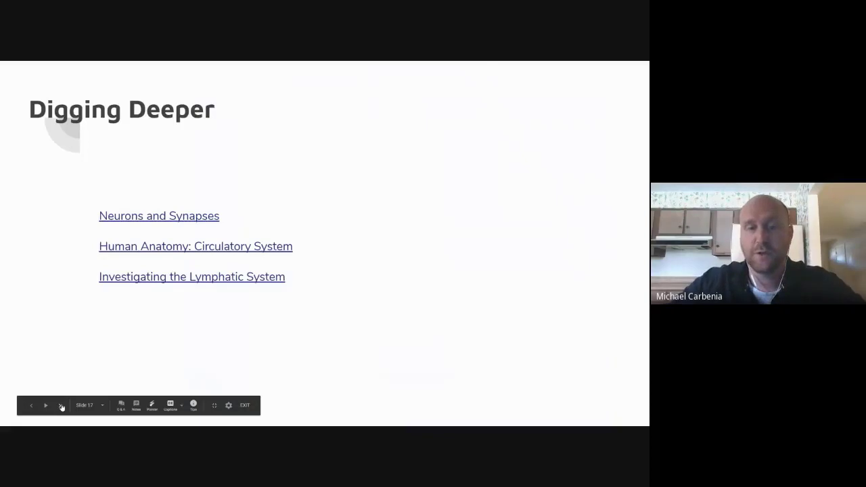
mouse_move(195, 245)
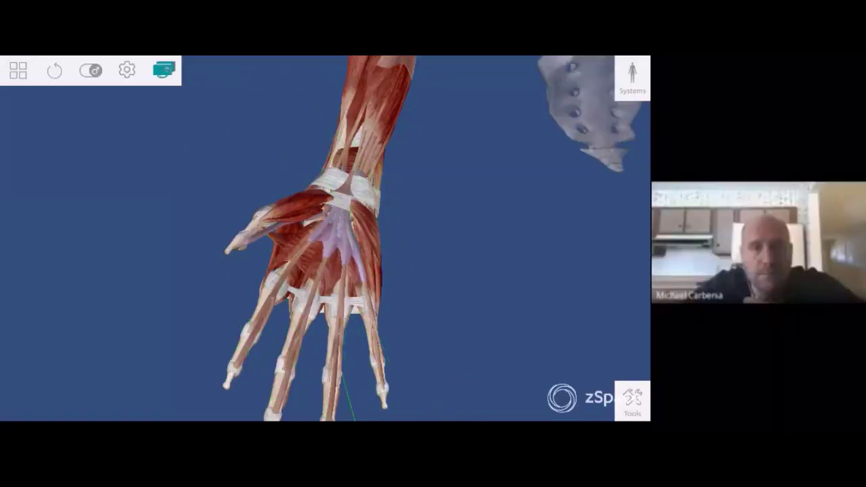
Bring up the Muscular System Views gallery in zSpace Human Body Atlas.
left_click(331, 222)
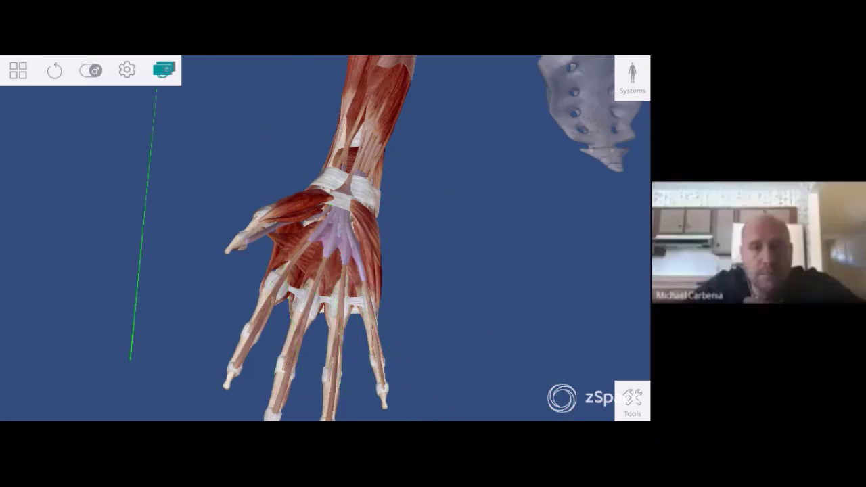
mouse_move(17, 70)
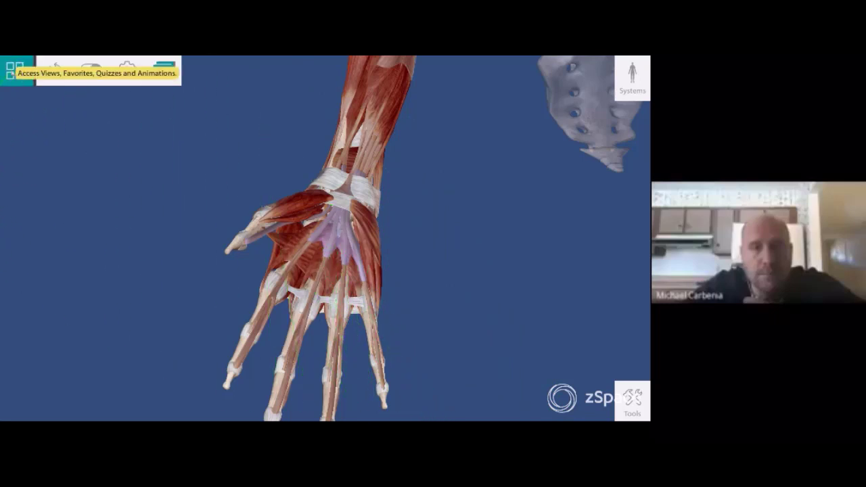
left_click(14, 67)
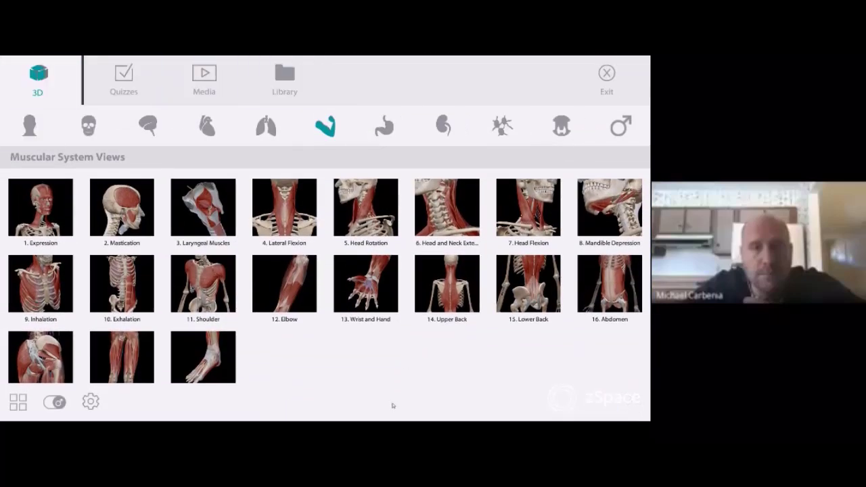
Load the '13. Wrist and Hand' muscle view from the gallery.
left_click(38, 80)
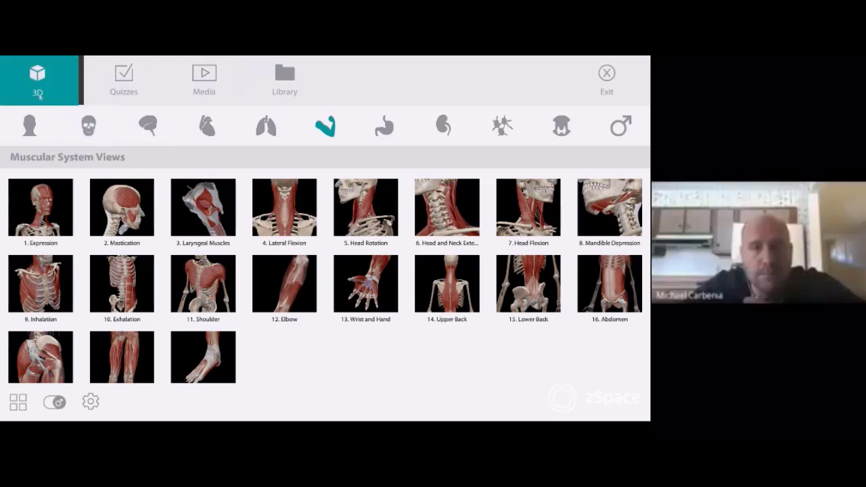
left_click(29, 126)
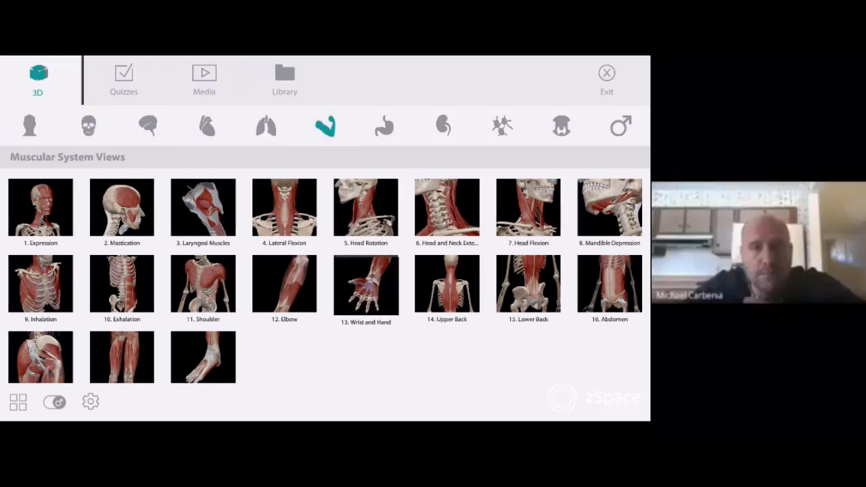
left_click(366, 283)
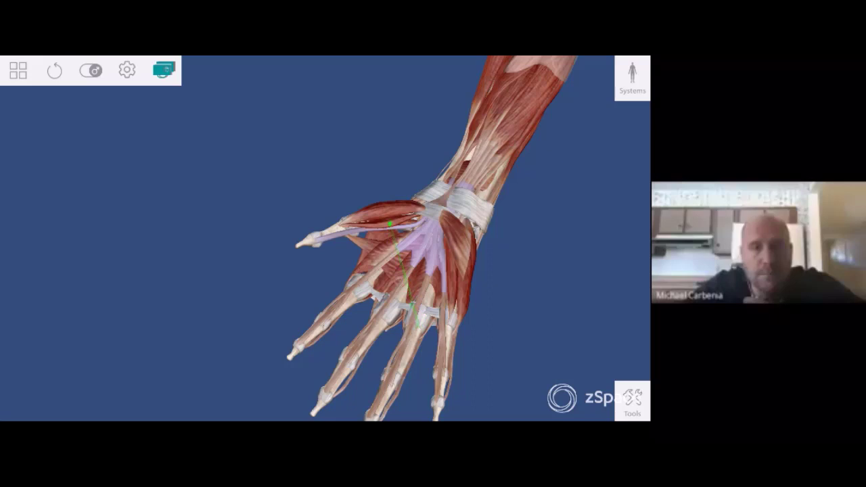
Identify the abductor pollicis brevis, the first lumbrical, then the abductor pollicis brevis again.
left_click(382, 217)
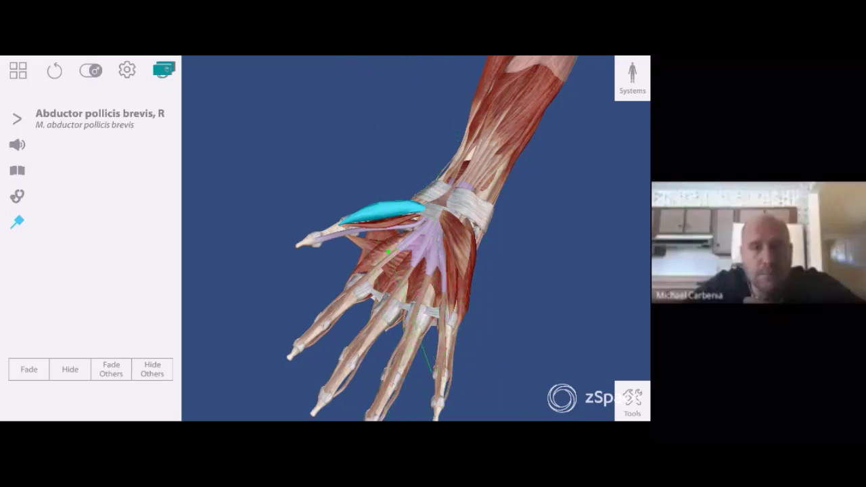
left_click(359, 271)
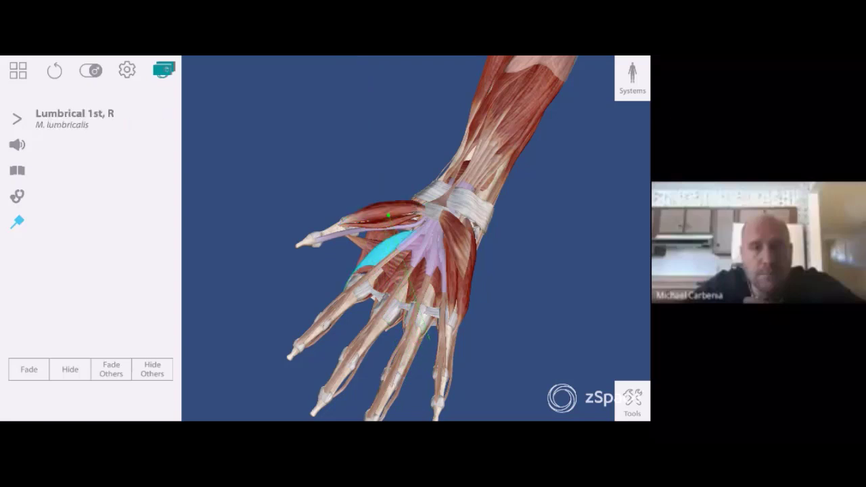
left_click(379, 210)
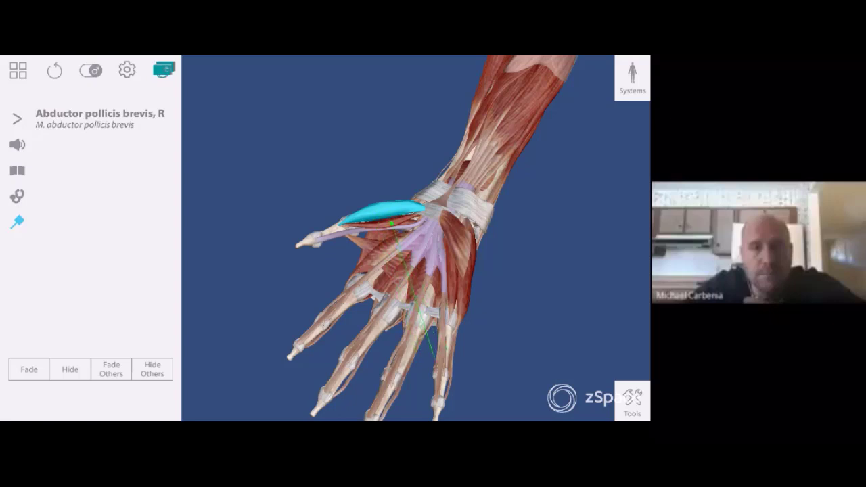
Play the muscle name pronunciation and show its written description, origin, insertion and action.
left_click(17, 145)
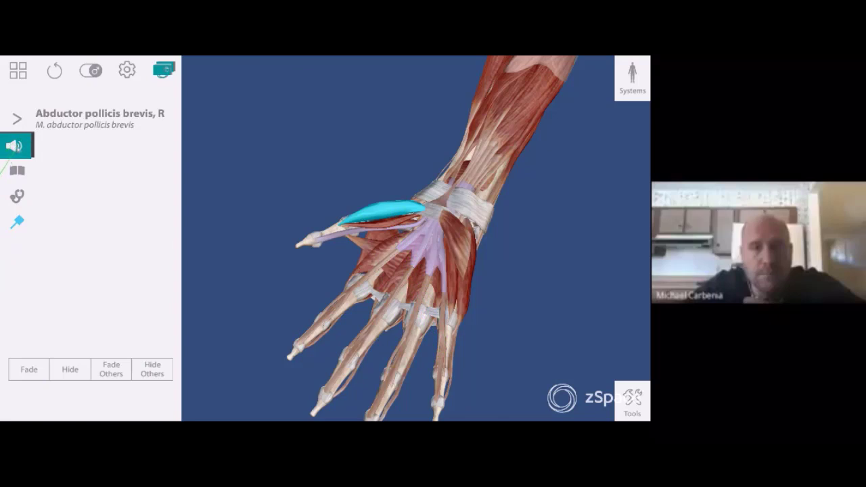
left_click(16, 145)
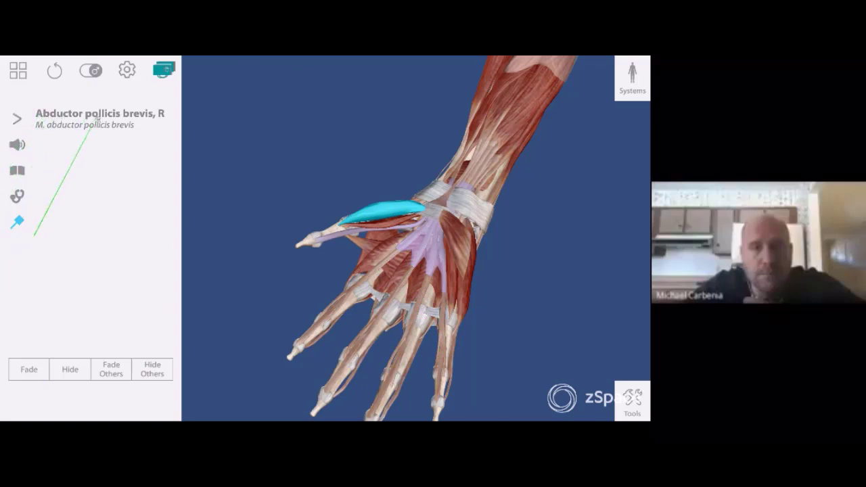
left_click(17, 145)
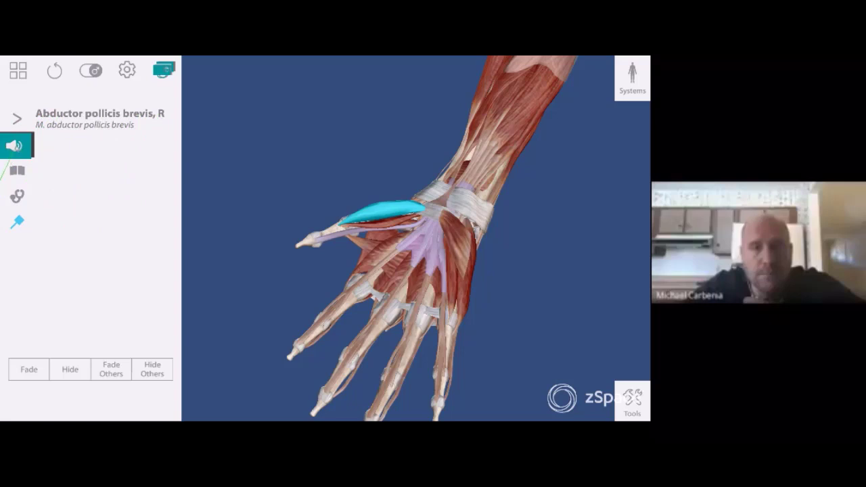
left_click(17, 171)
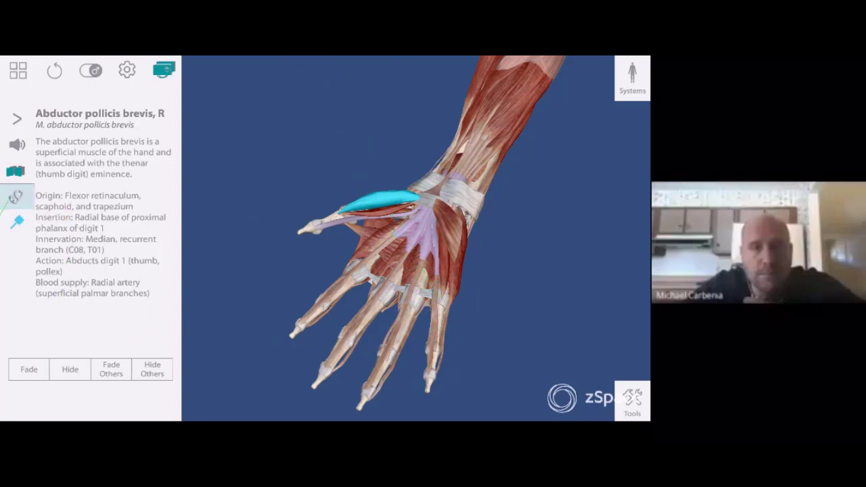
List the abductor pollicis brevis conditions and read through the Carpal Tunnel Syndrome article.
left_click(17, 197)
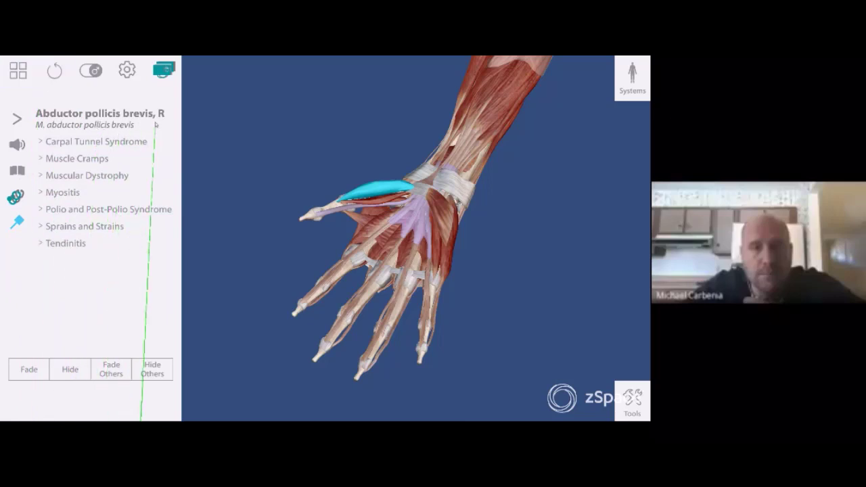
left_click(96, 141)
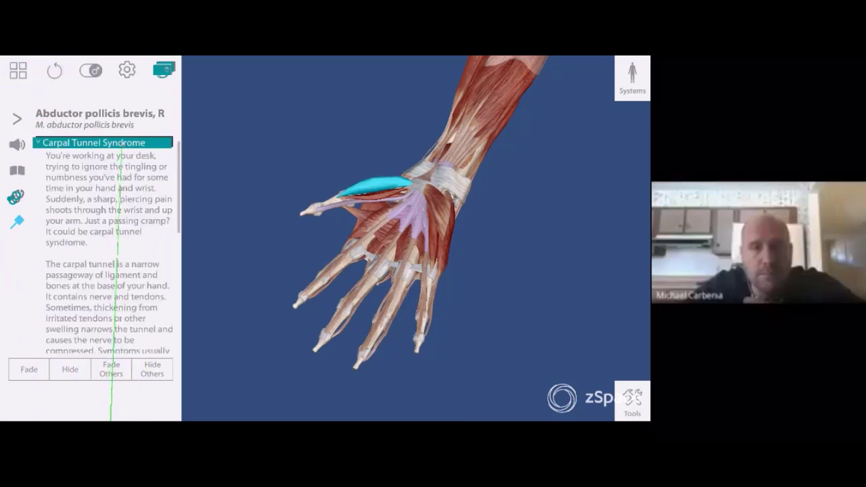
scroll("down", 3)
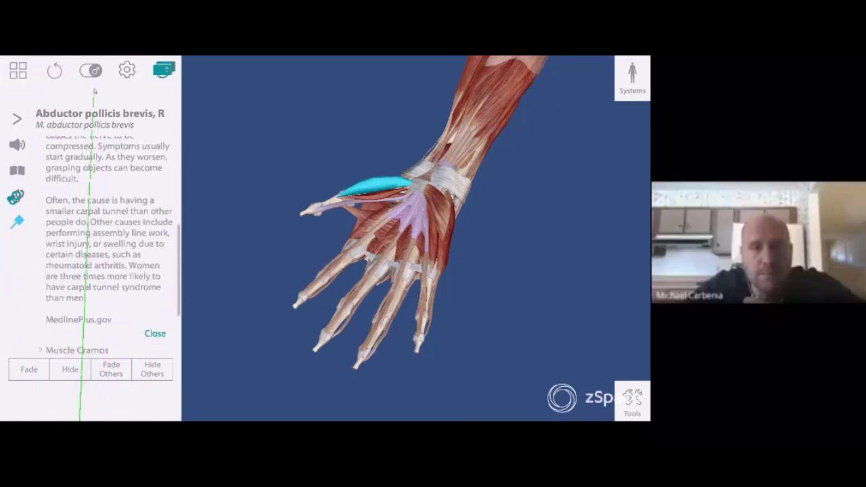
scroll("up", 3)
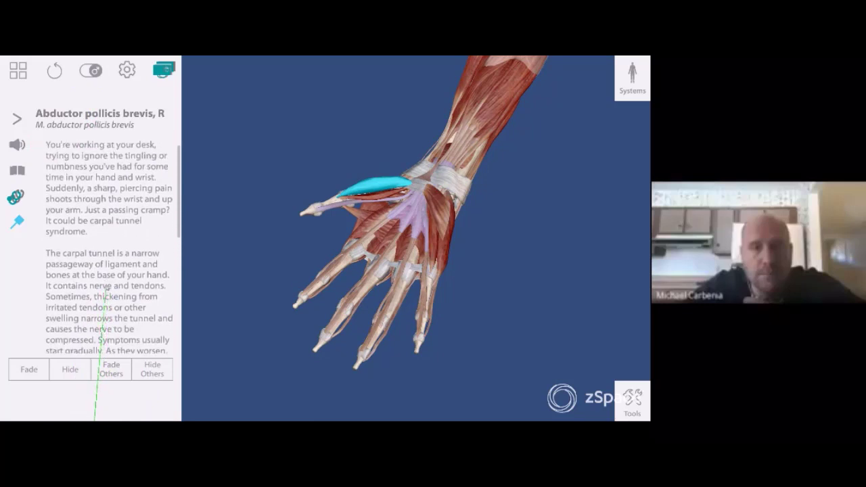
Select the flexor digitorum profundus, second lumbrical, then the extensor retinaculum with its conditions.
left_click(403, 237)
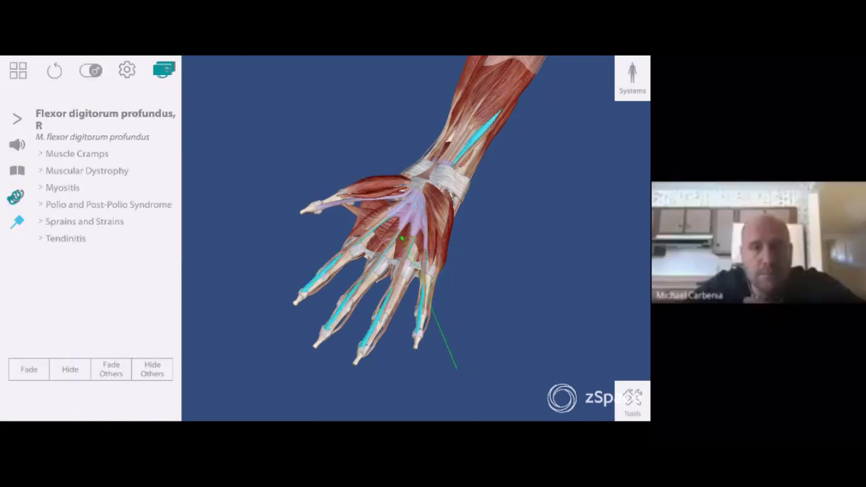
left_click(399, 241)
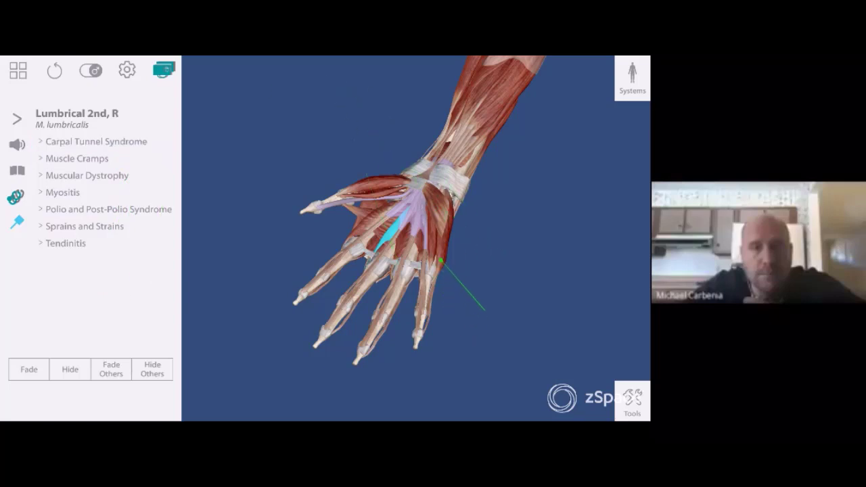
left_click(423, 186)
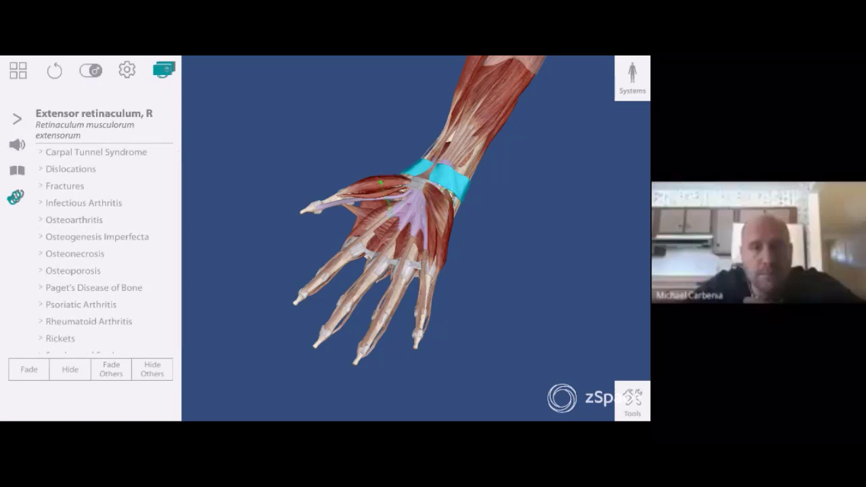
left_click(366, 183)
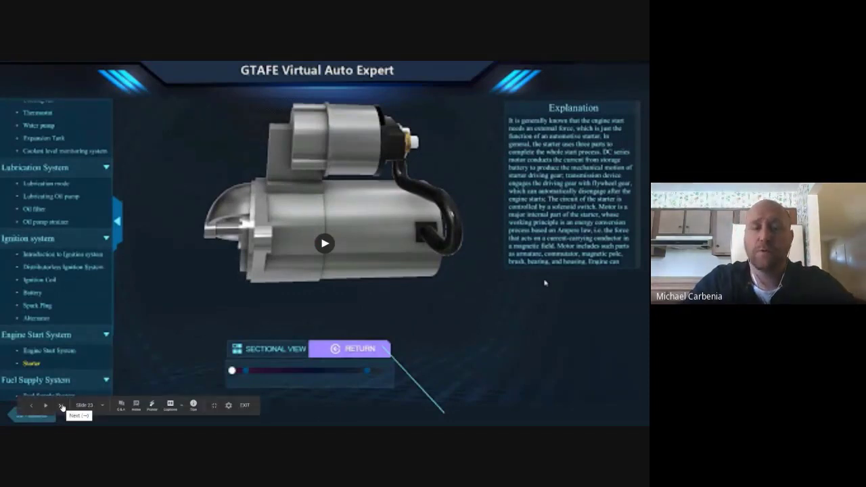
Advance the deck to the GTAFE transmission disassembly at step 1 of 19.
left_click(61, 406)
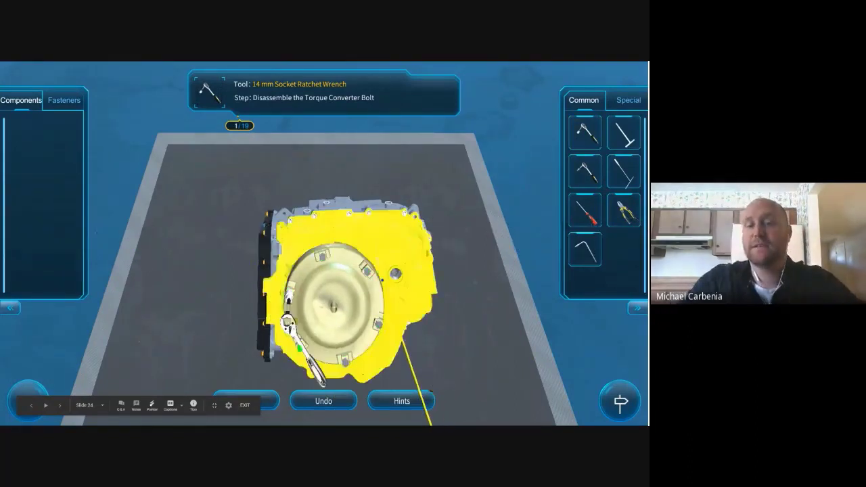
Remove the torque converter bolt, lift out the converter, and continue to the differential housing bolt step.
left_click(623, 132)
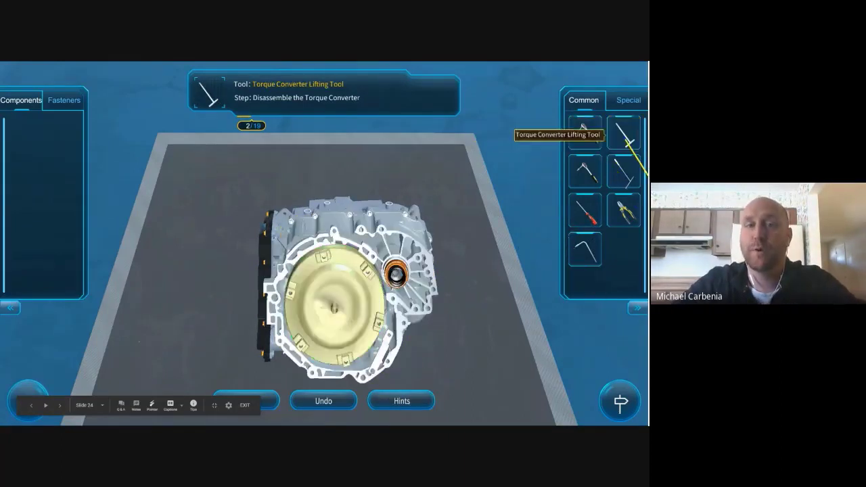
left_click(623, 132)
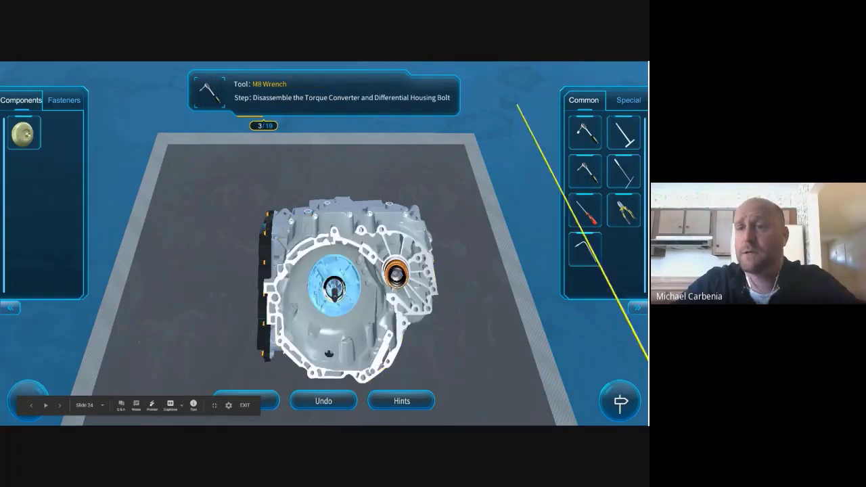
left_click(584, 171)
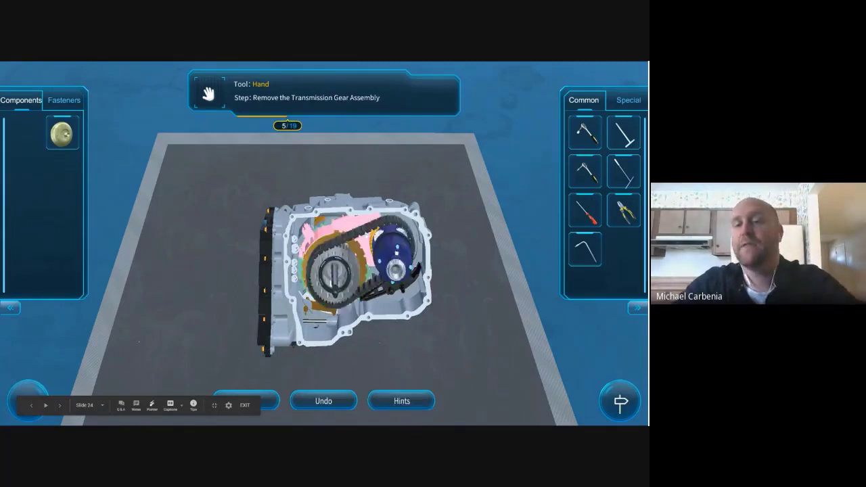
left_click(401, 400)
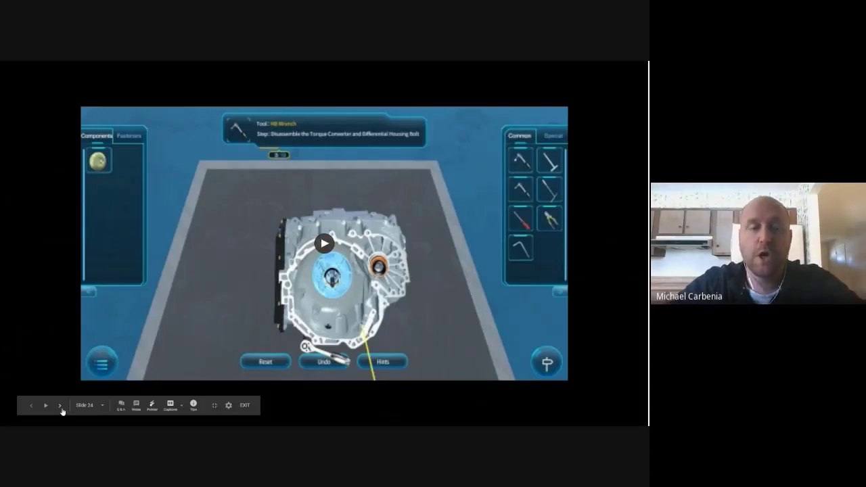
left_click(60, 405)
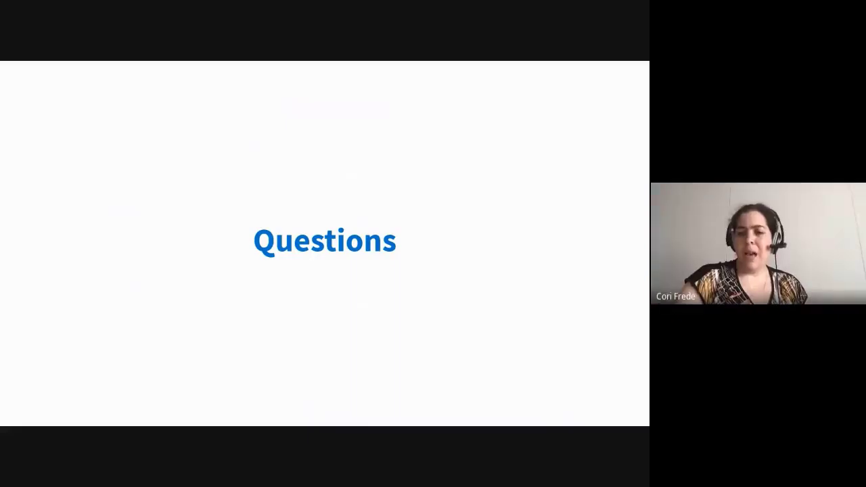
mouse_move(248, 368)
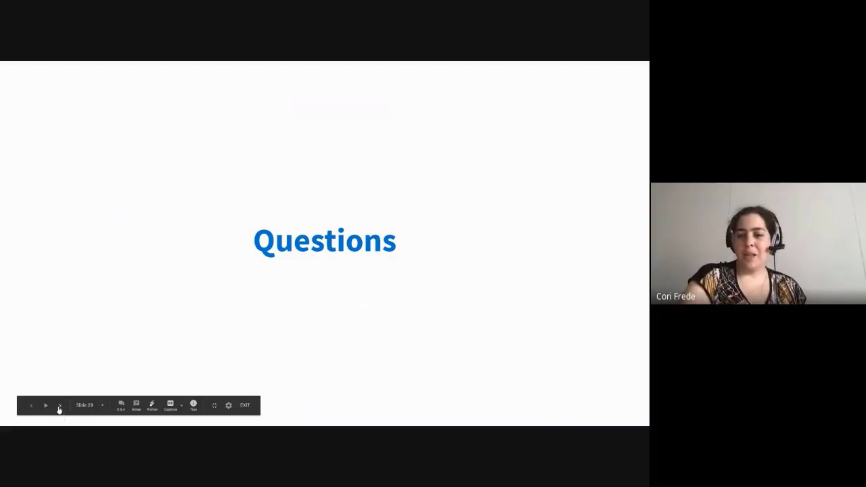
Advance past the Questions slide to the crank-rocker four-bar linkage video slide.
left_click(59, 405)
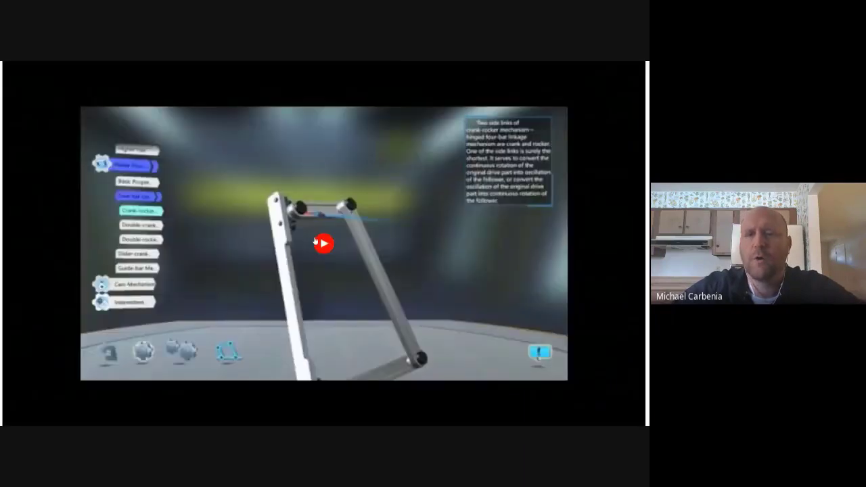
Play the crank-rocker linkage video through its mechanism, application and diagram views.
left_click(324, 243)
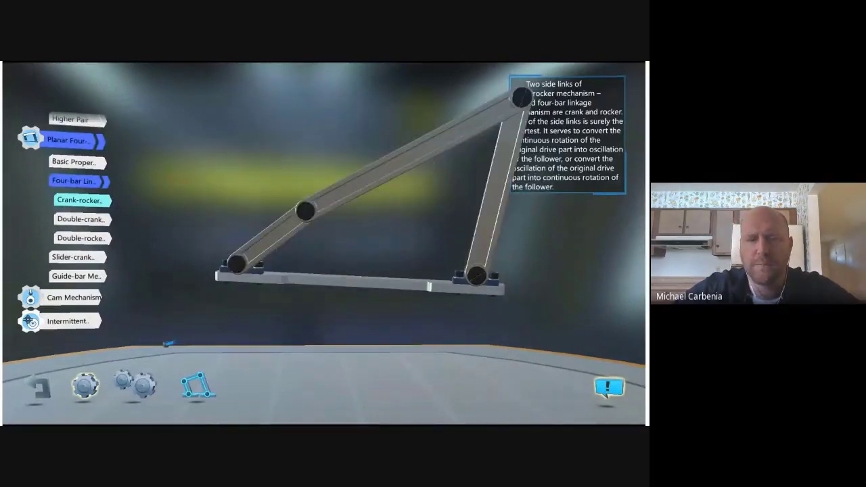
left_click(139, 386)
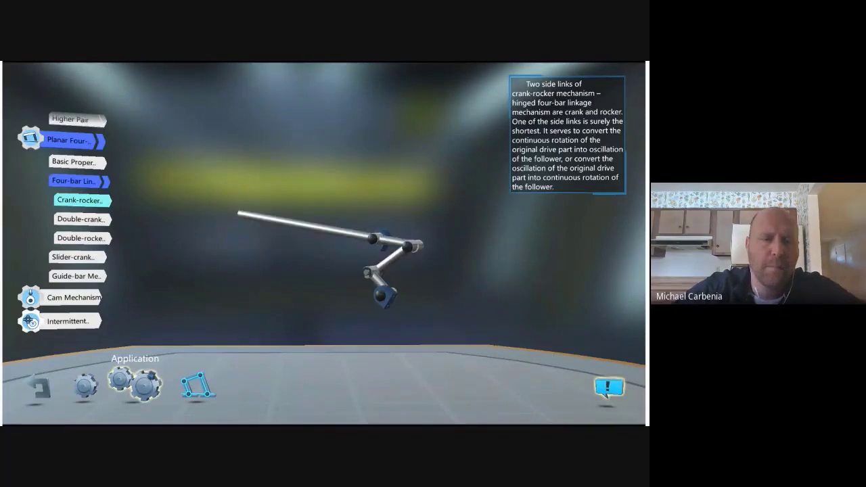
left_click(198, 386)
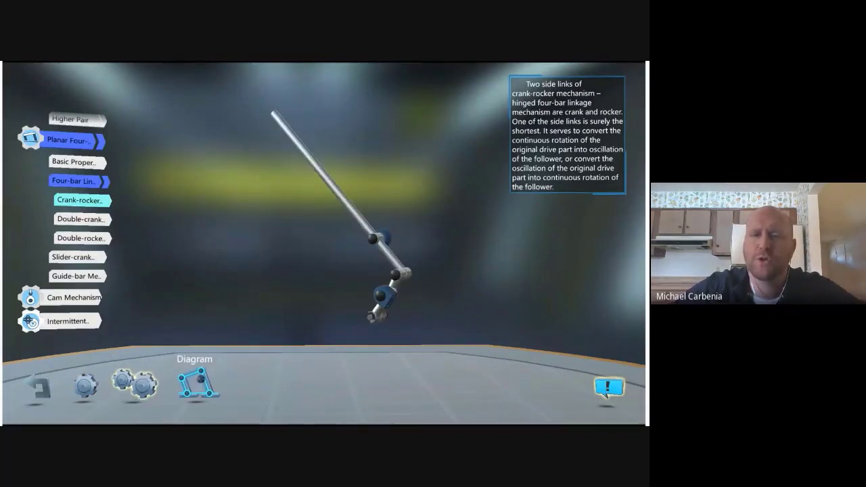
left_click(197, 386)
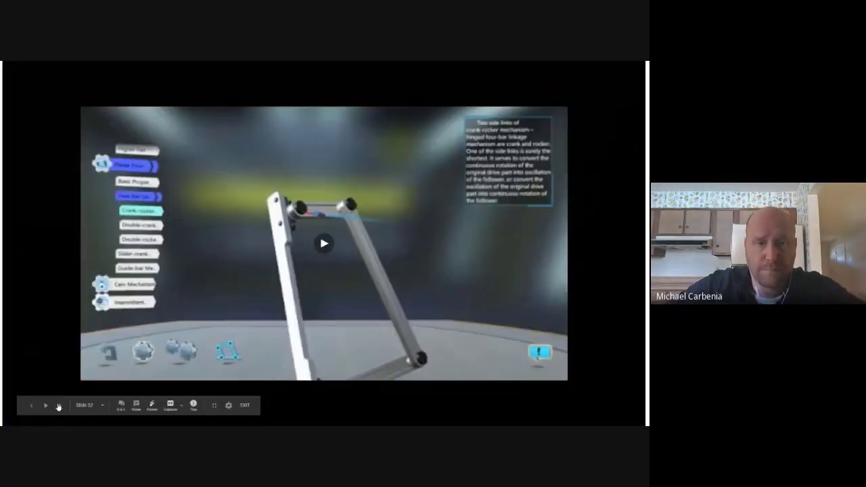
Advance two slides to the fluid power circuit-building slide and start its demo video.
left_click(60, 406)
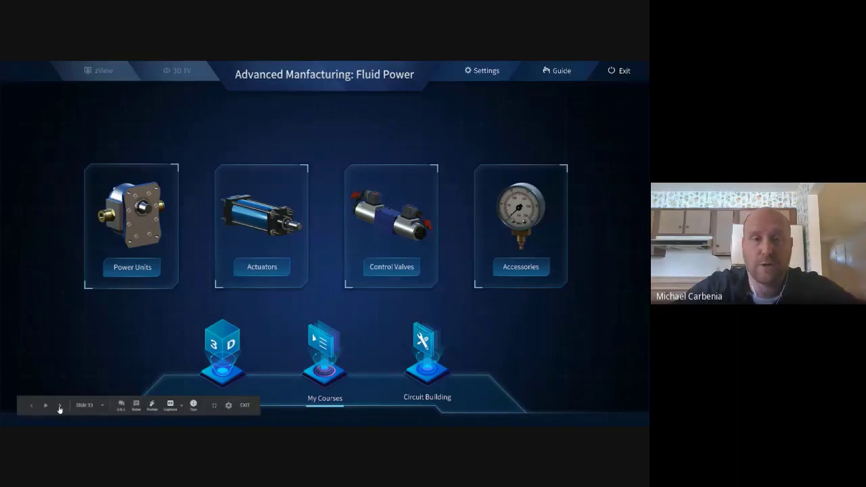
left_click(427, 352)
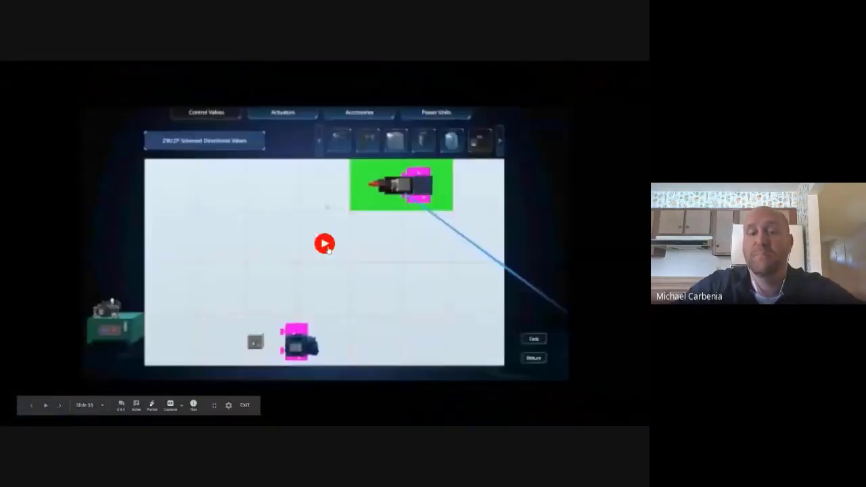
left_click(324, 244)
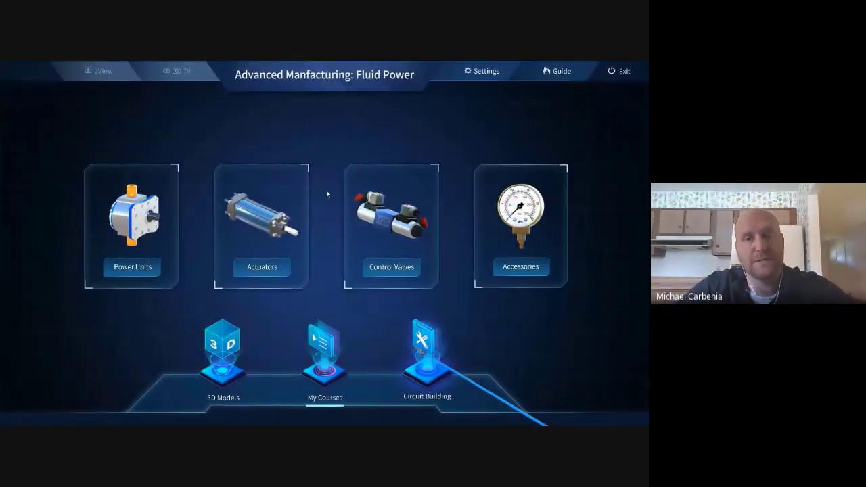
Step through the fluid-power circuit video controls, then advance to the Robotics section slide.
left_click(426, 352)
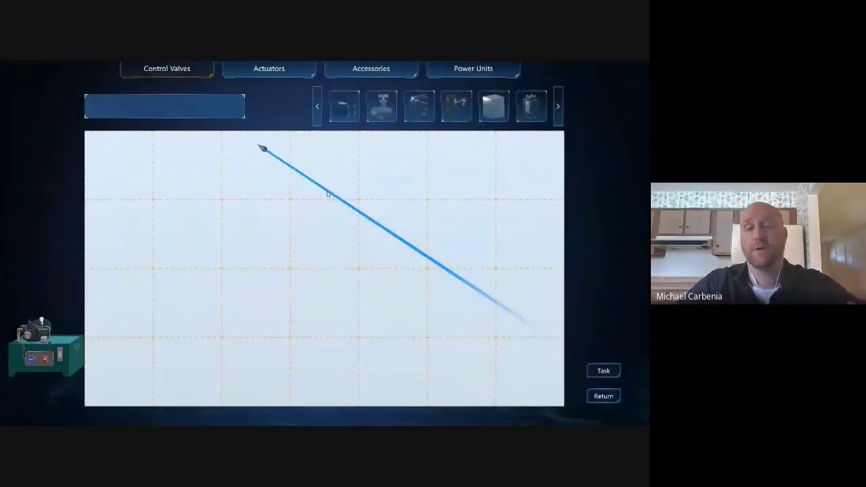
left_click(343, 106)
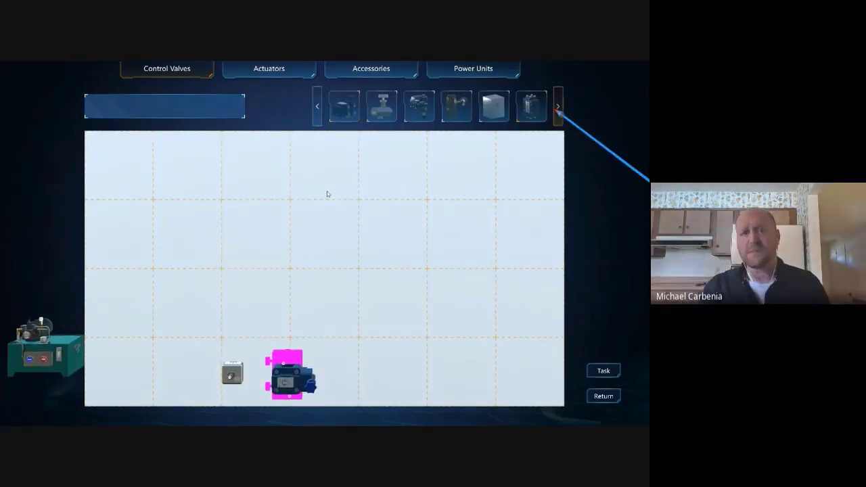
left_click(557, 106)
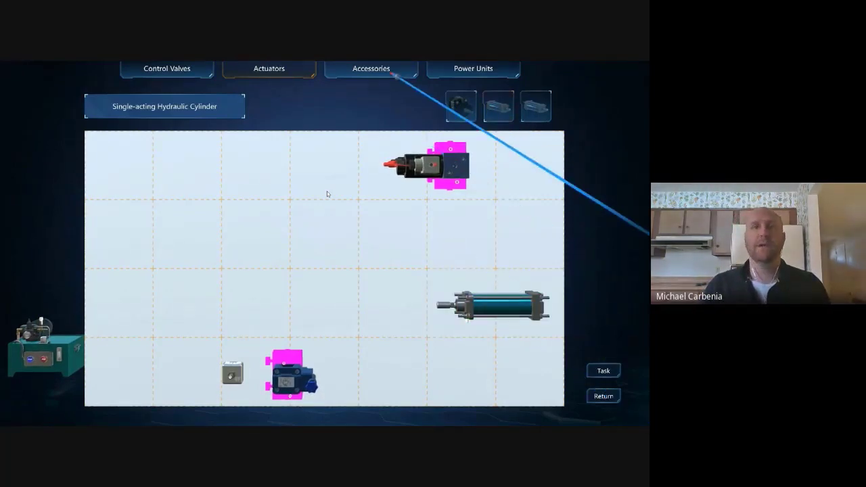
left_click(371, 69)
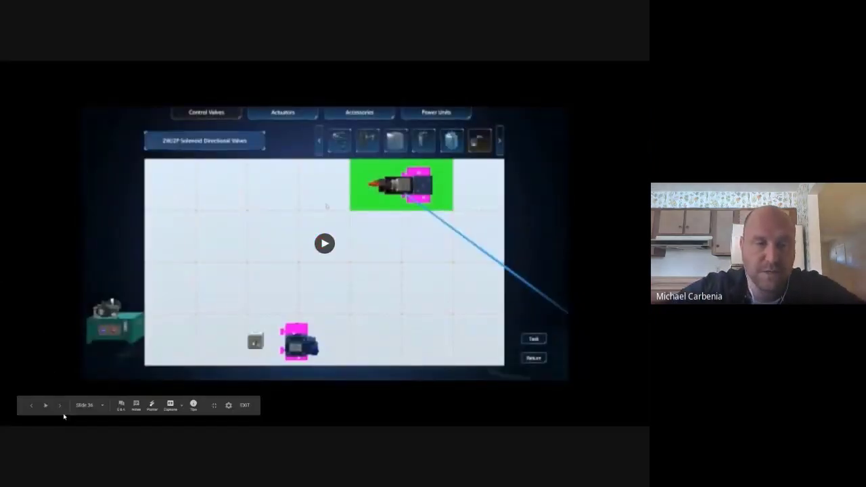
left_click(60, 405)
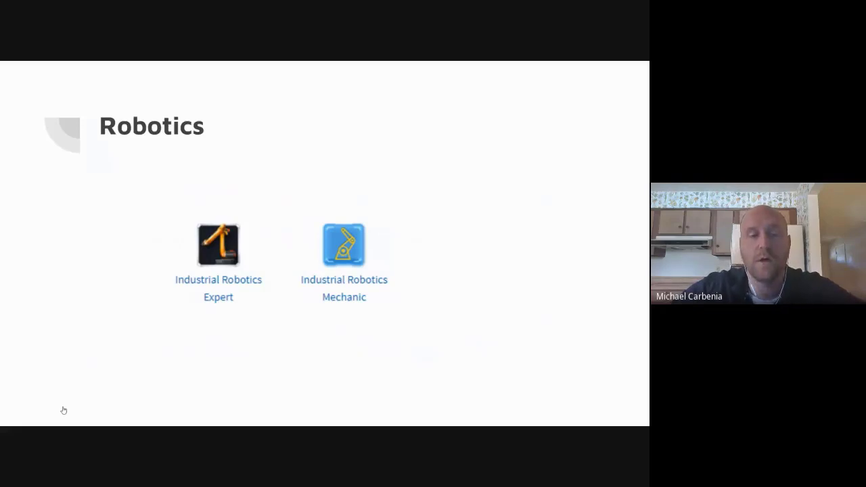
mouse_move(62, 406)
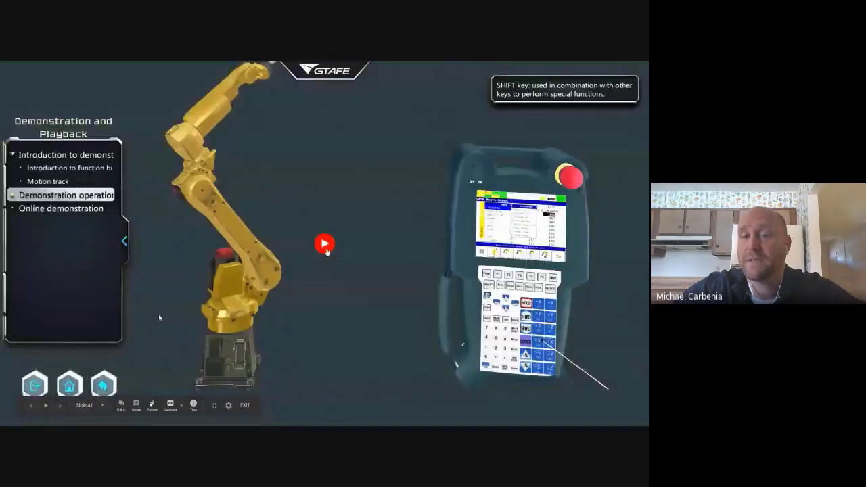
Play the robot teach pendant video and stop it at the end, moving toward slide 43.
left_click(325, 243)
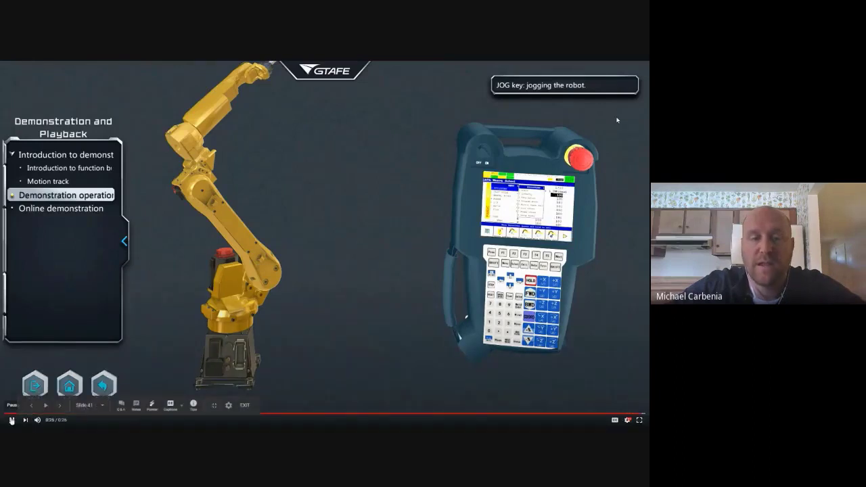
left_click(60, 405)
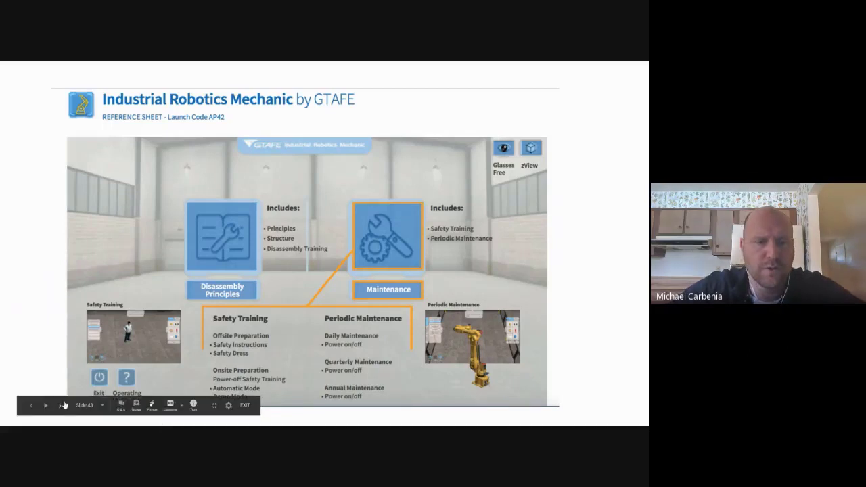
mouse_move(60, 406)
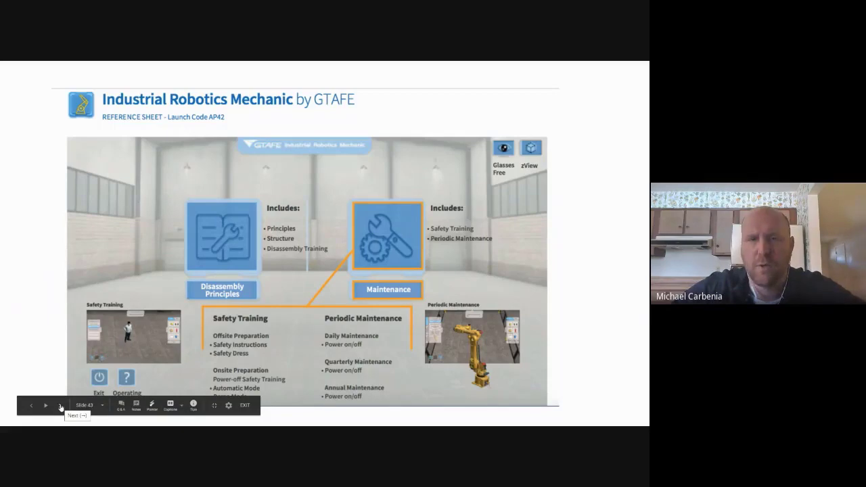
Advance from the reference sheet to the Industrial Robotics Mechanic simulator demo slide.
left_click(60, 405)
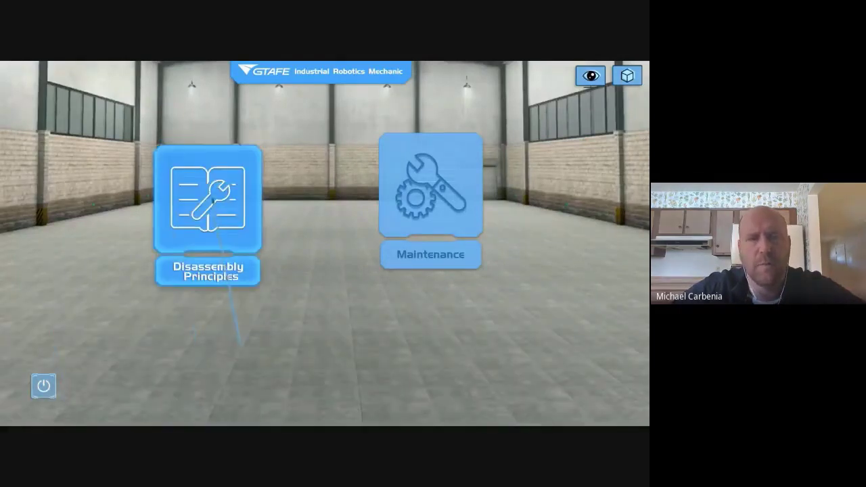
Play the robot mechanic demo and step through the arm joints to isolate the J2 component.
left_click(207, 200)
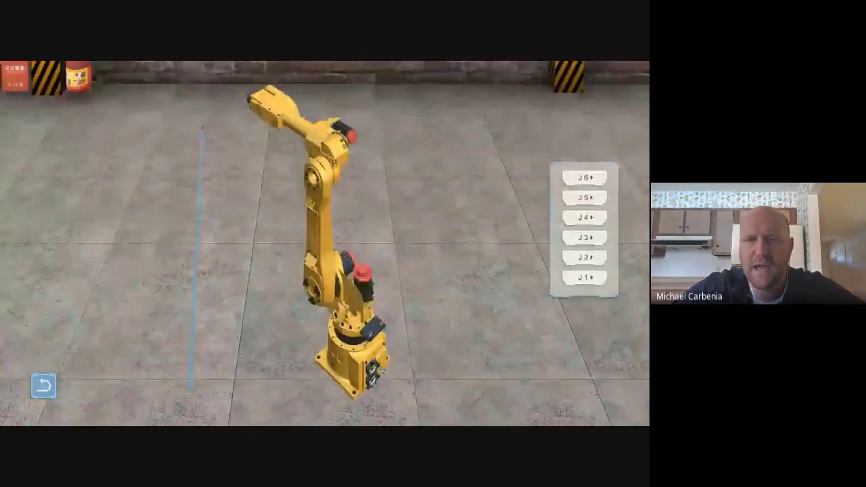
left_click(586, 218)
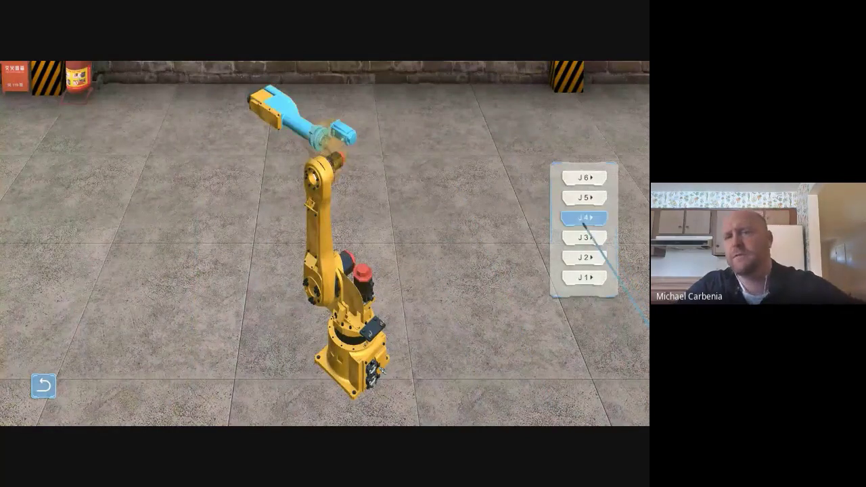
left_click(585, 237)
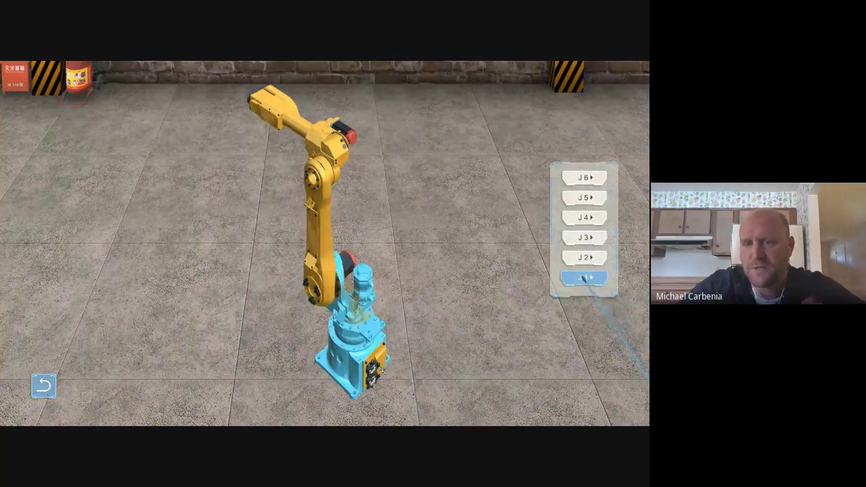
left_click(584, 277)
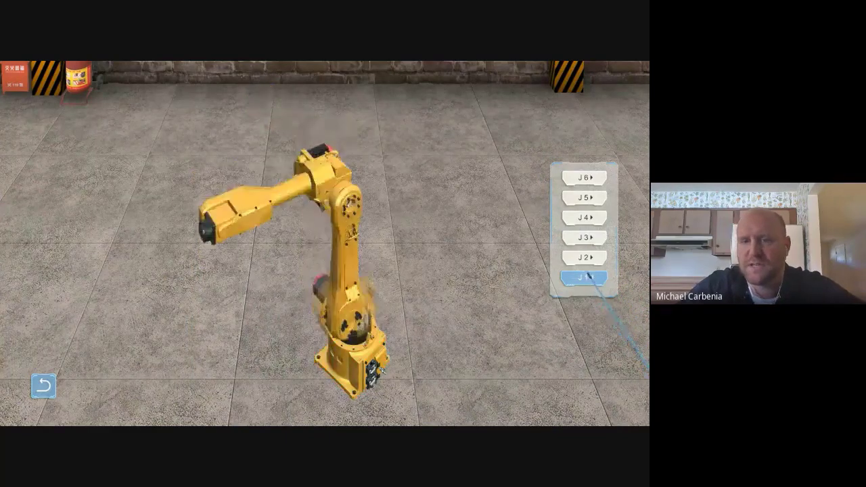
left_click(584, 277)
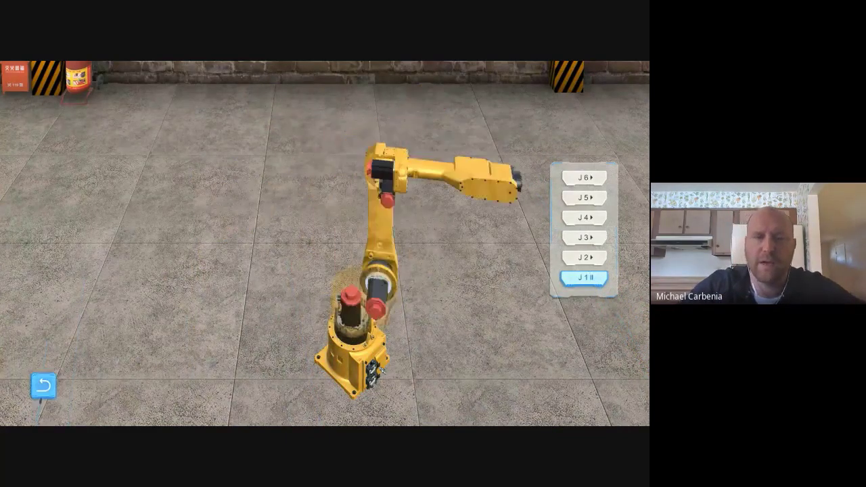
left_click(43, 386)
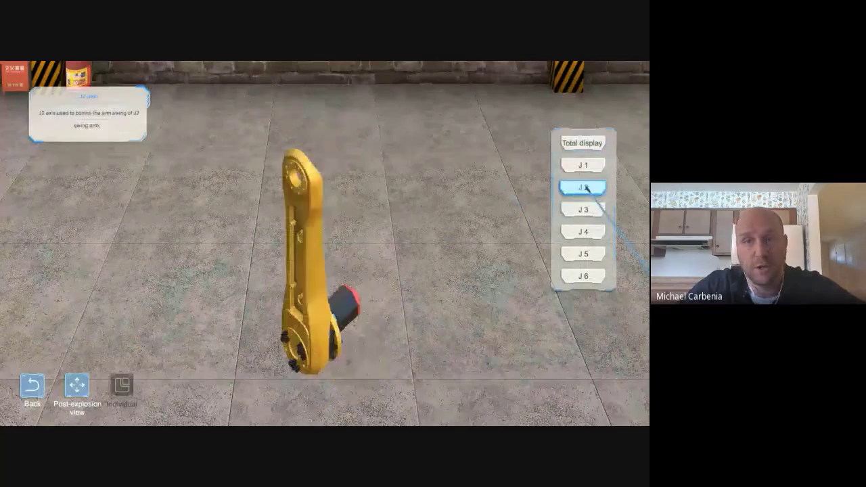
Continue the disassembly demo into Disassembly Training, reaching the J3 disassembly task.
left_click(582, 209)
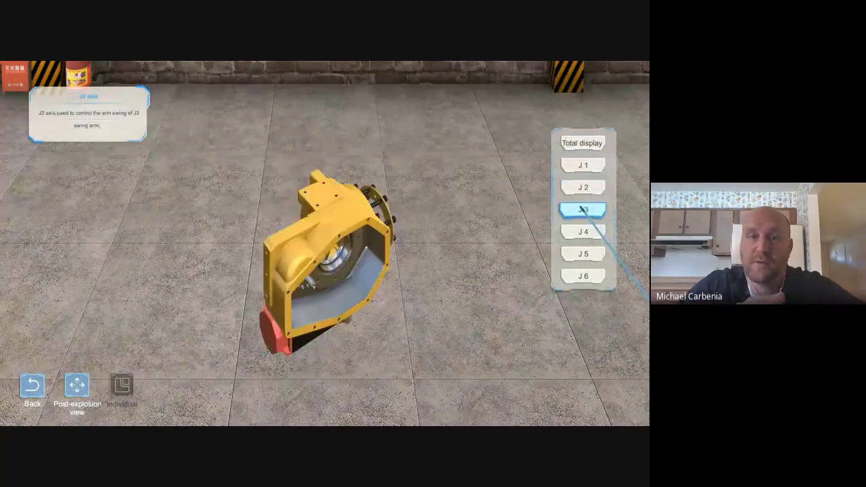
left_click(584, 209)
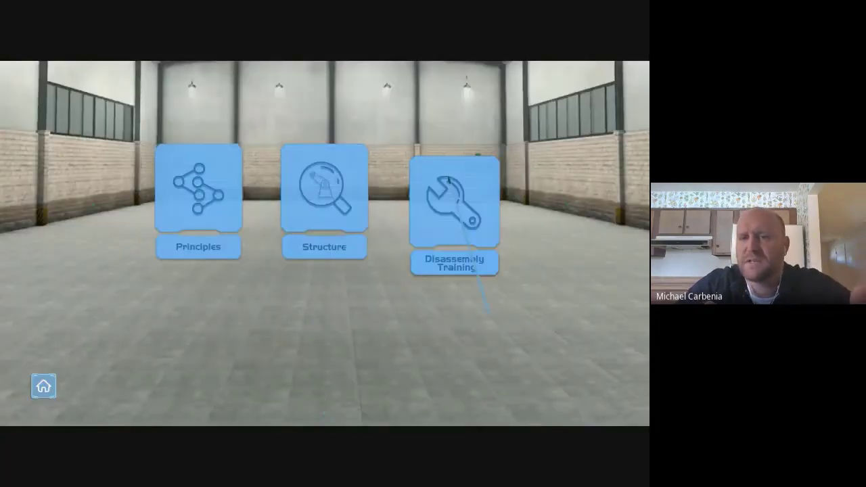
left_click(455, 203)
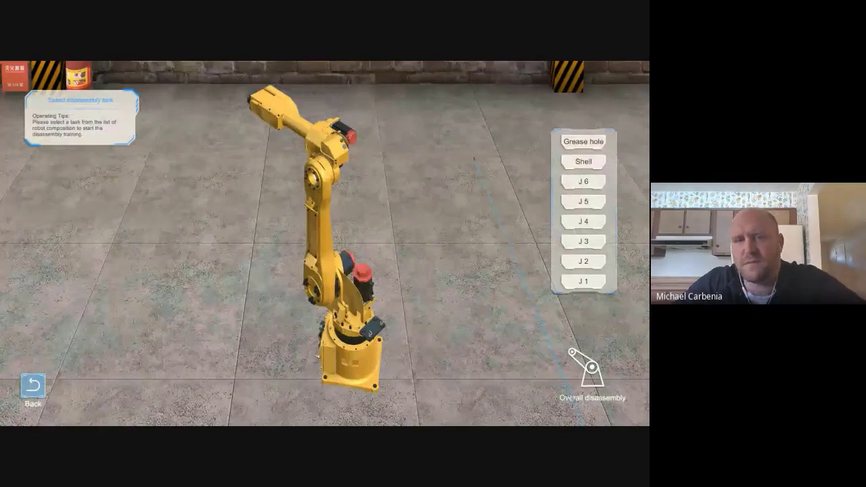
left_click(584, 241)
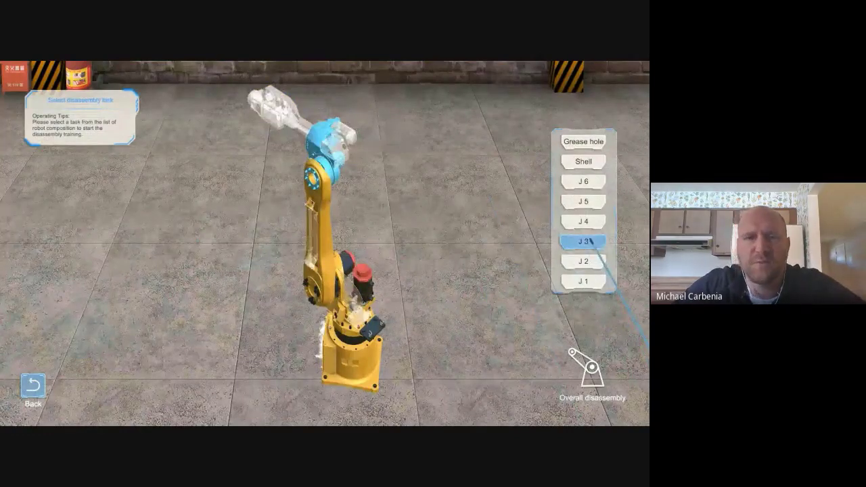
left_click(583, 240)
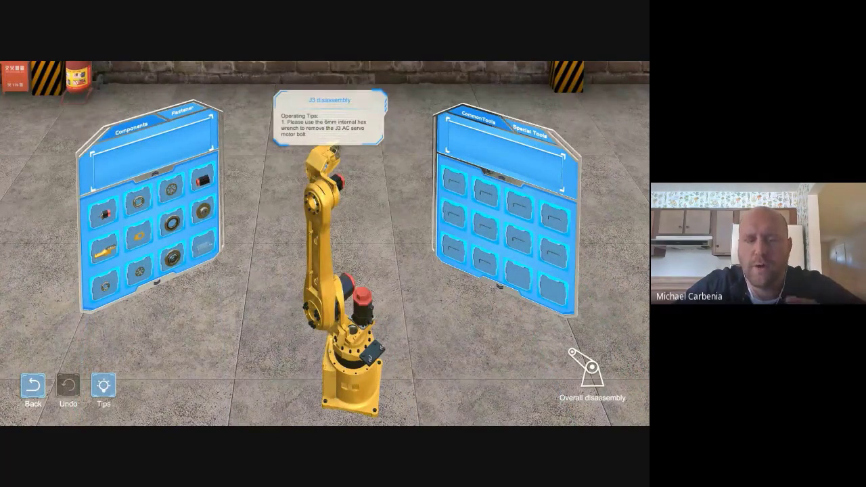
mouse_move(602, 108)
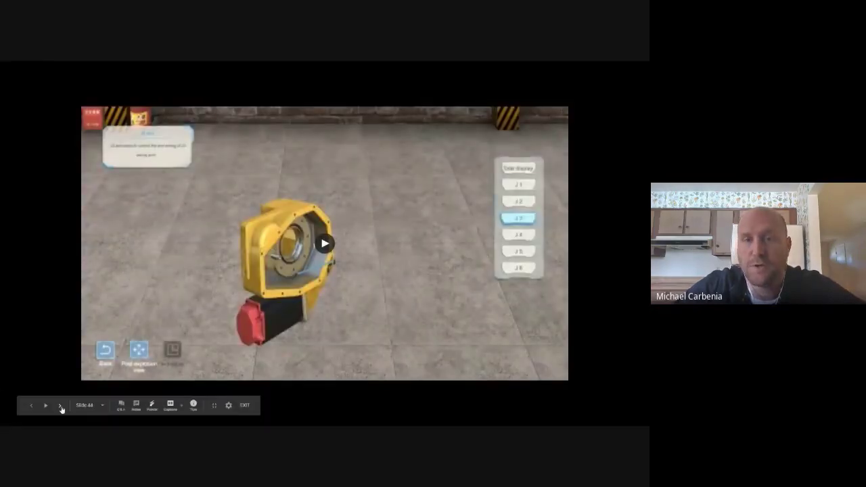
Advance to slide 46 with the Machines Simulator home screen video.
left_click(59, 405)
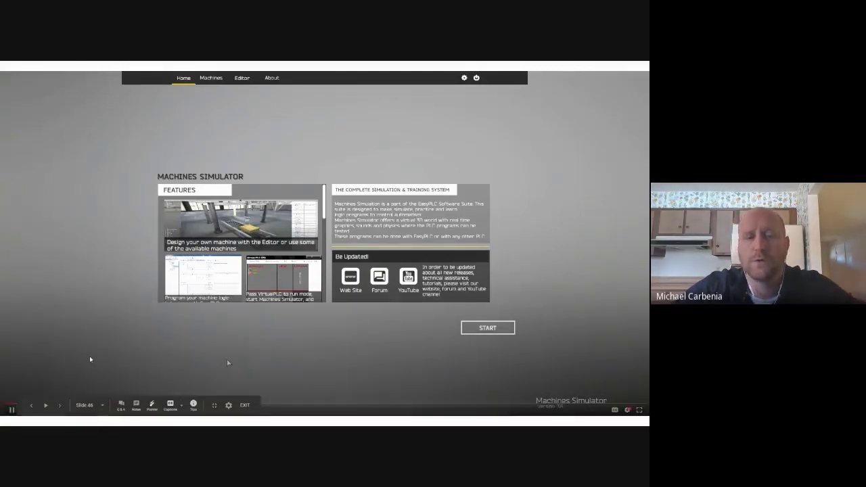
mouse_move(210, 86)
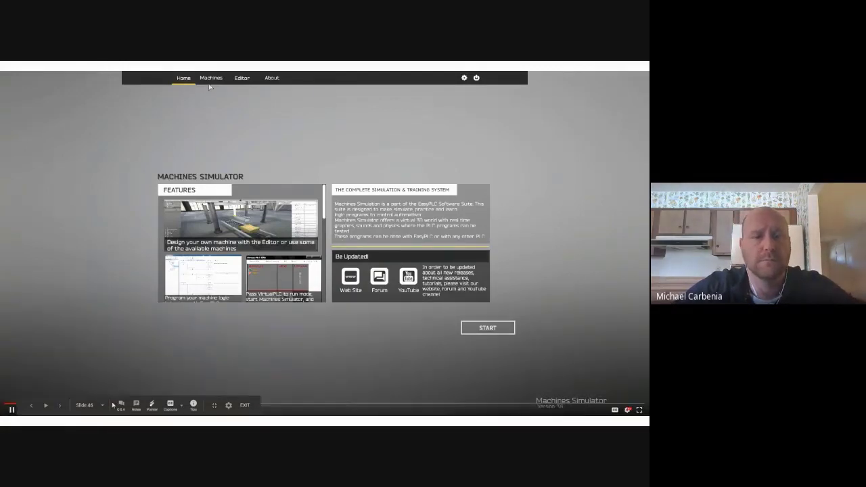
Let the video show the Machines tab and scroll the Select Machine list down and back up.
left_click(211, 77)
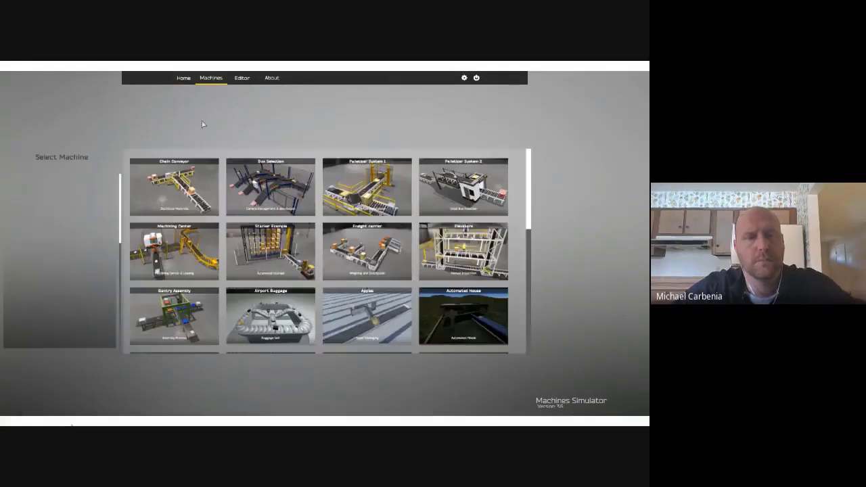
left_click(174, 186)
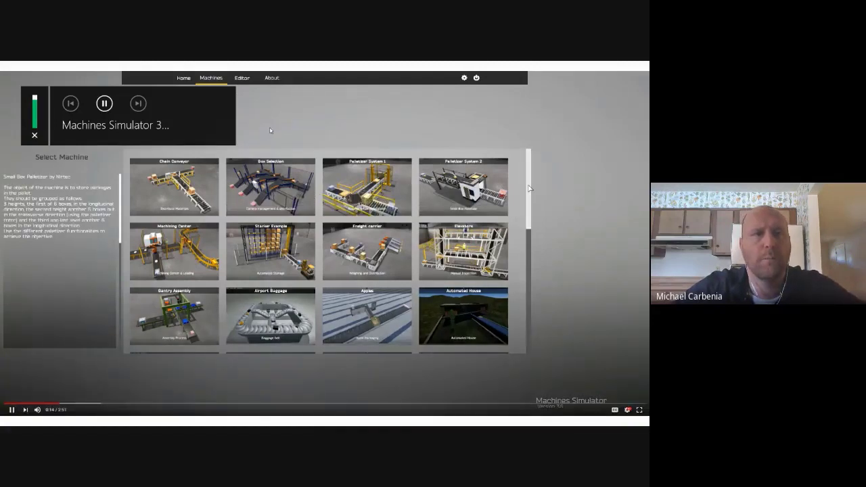
scroll("down", 3)
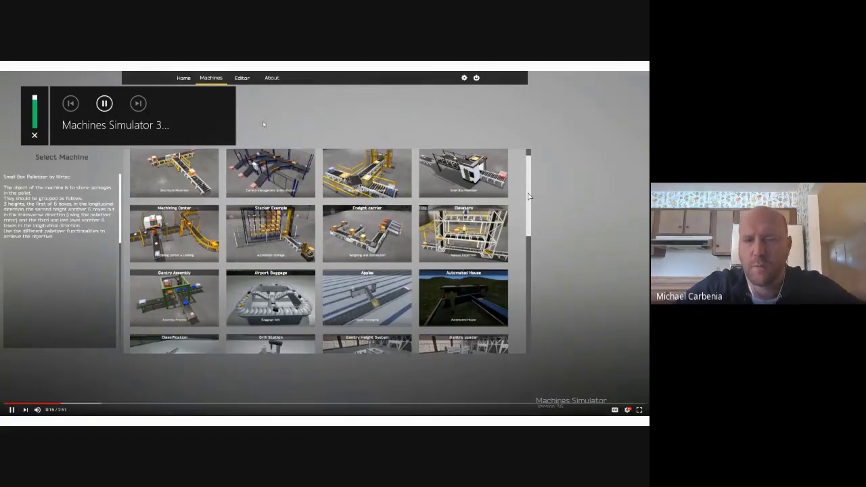
scroll("down", 3)
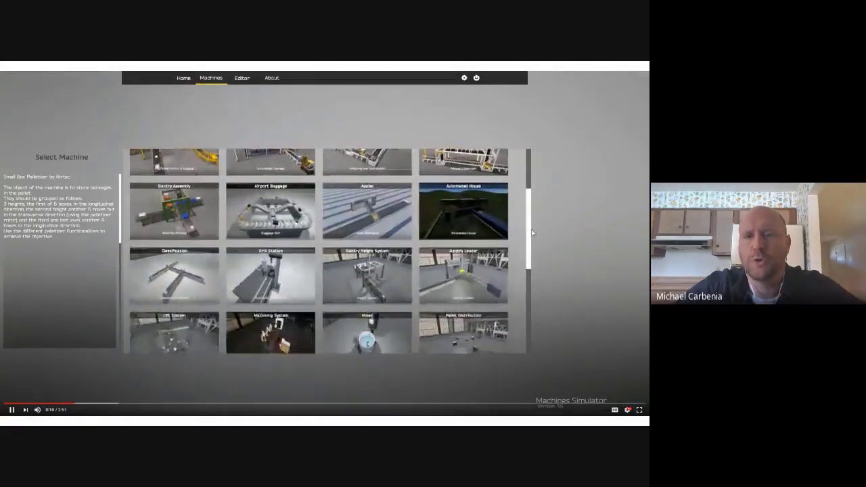
scroll("down", 3)
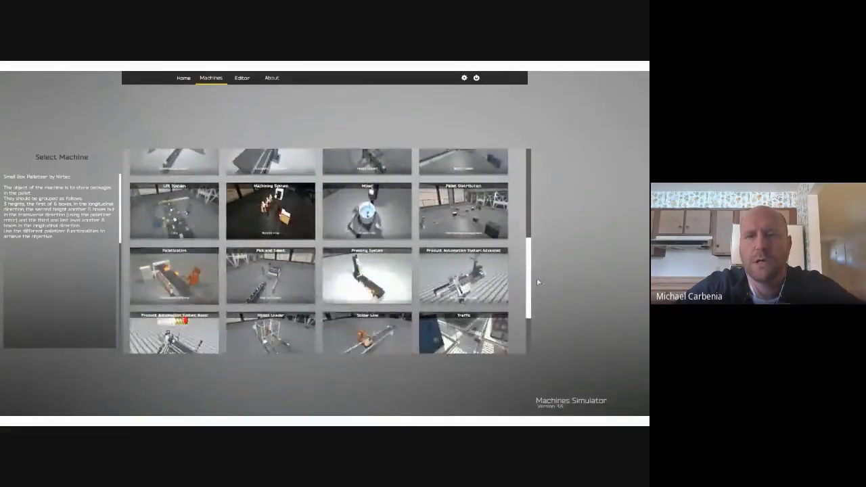
scroll("down", 3)
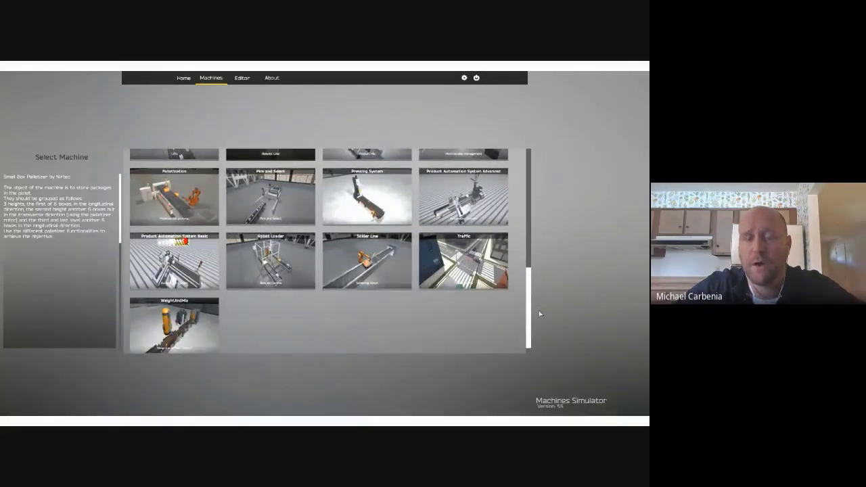
scroll("up", 3)
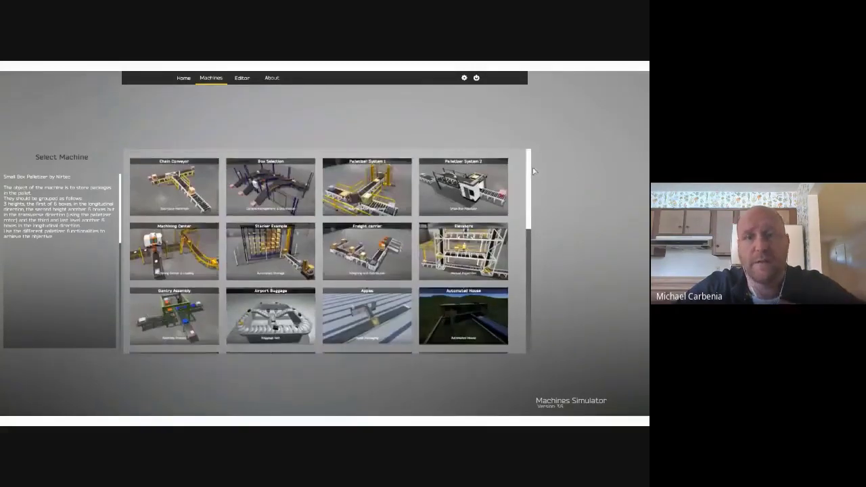
Let the video hover the Box Selection machine and show its Demo and Start options.
left_click(270, 186)
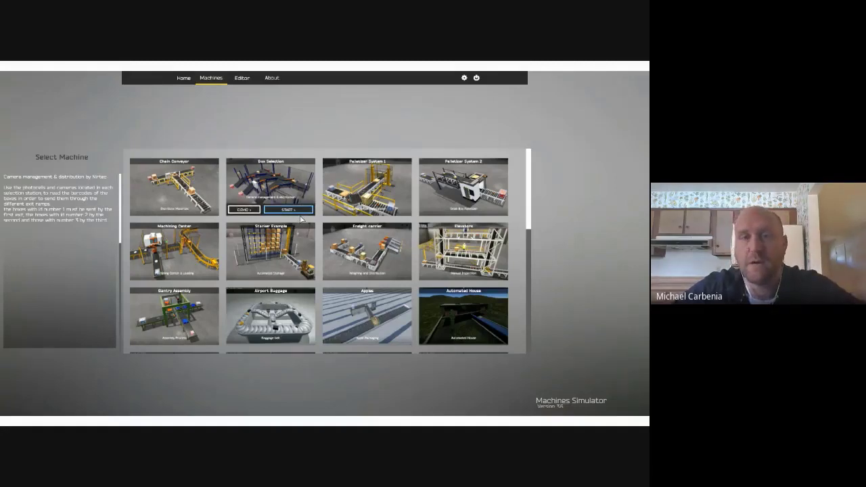
left_click(288, 209)
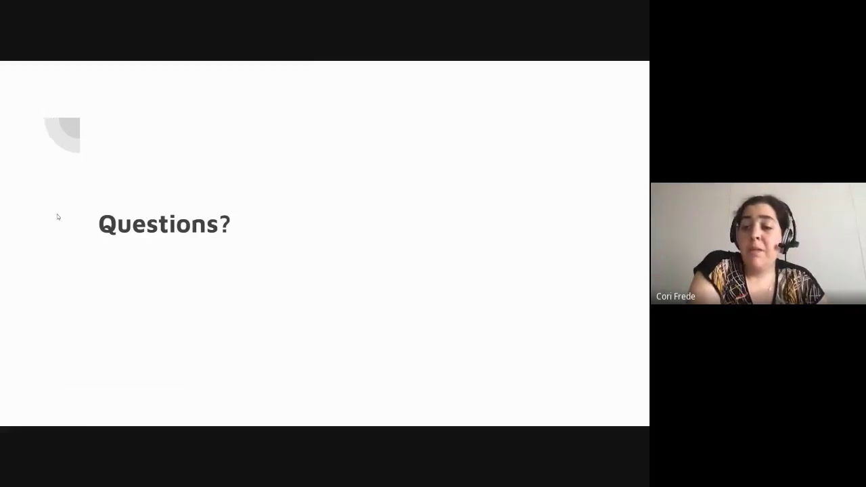
mouse_move(111, 362)
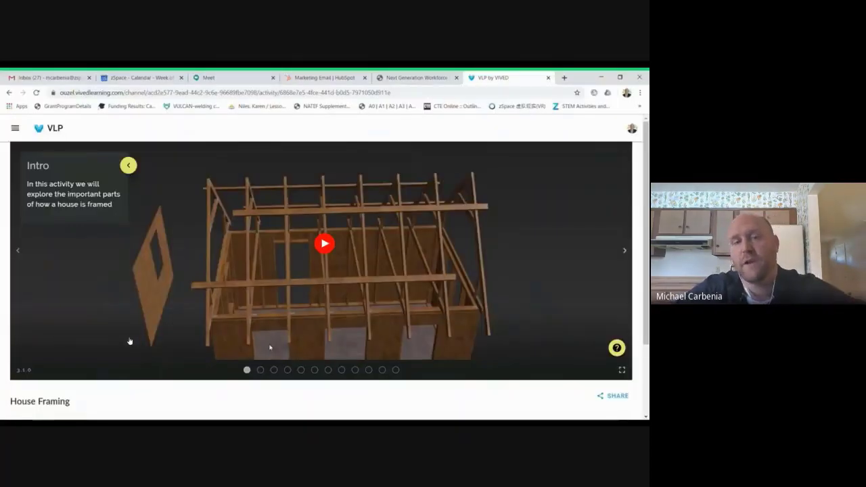
From Channels, enter Home Builders Institute and launch the Wall Plans Blueprint activity.
left_click(325, 244)
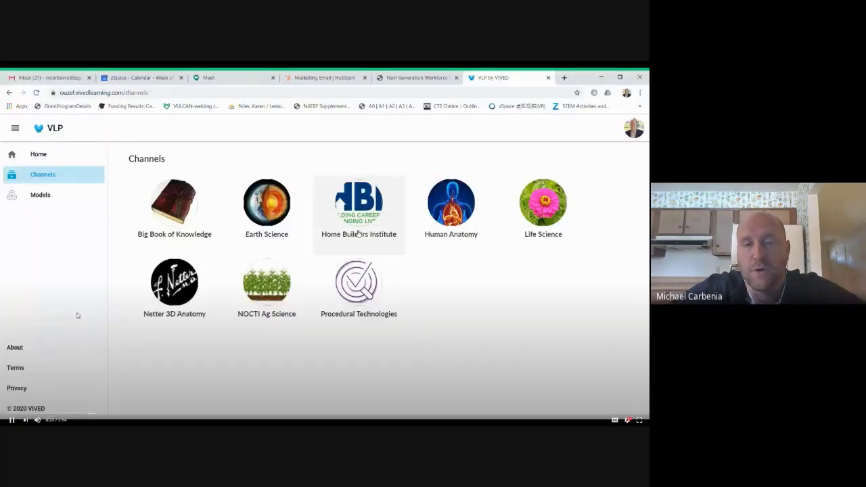
left_click(359, 203)
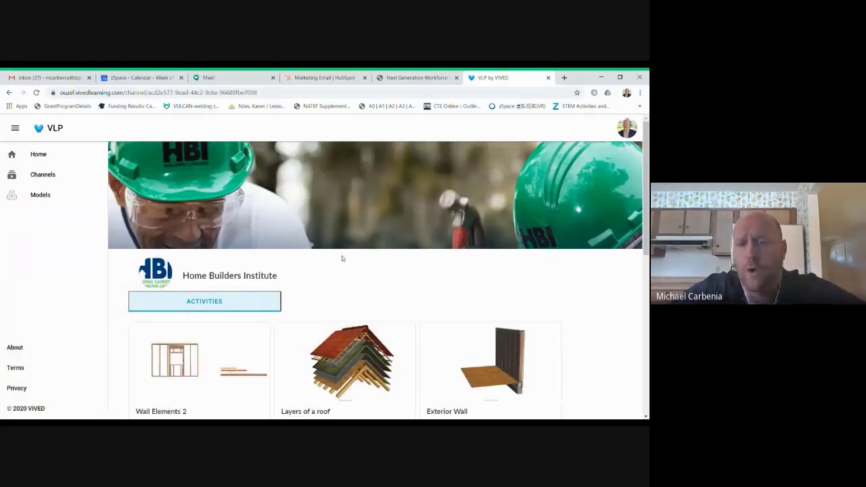
scroll("down", 3)
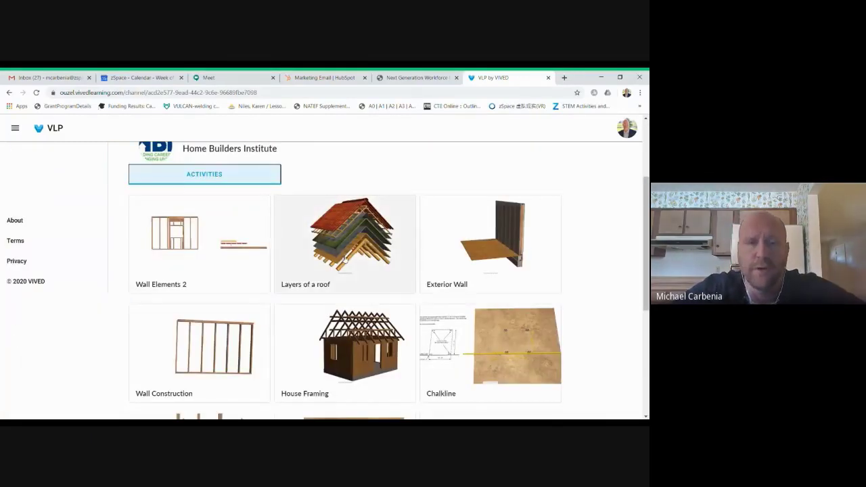
scroll("down", 3)
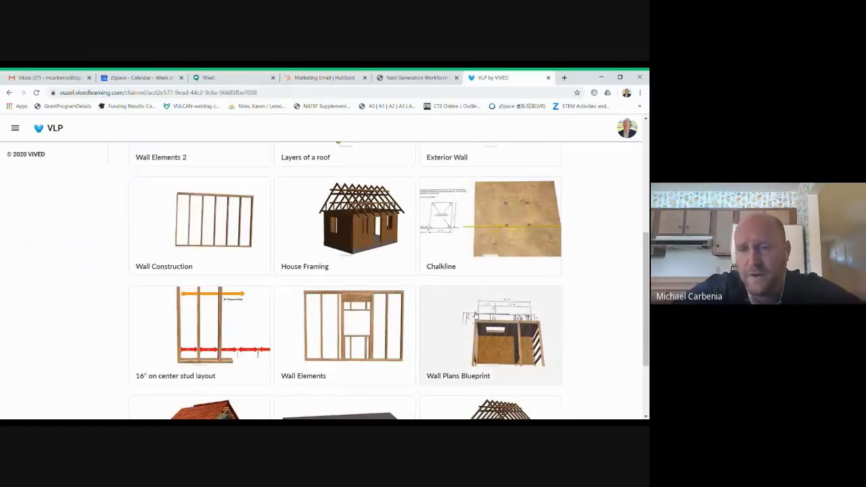
left_click(490, 335)
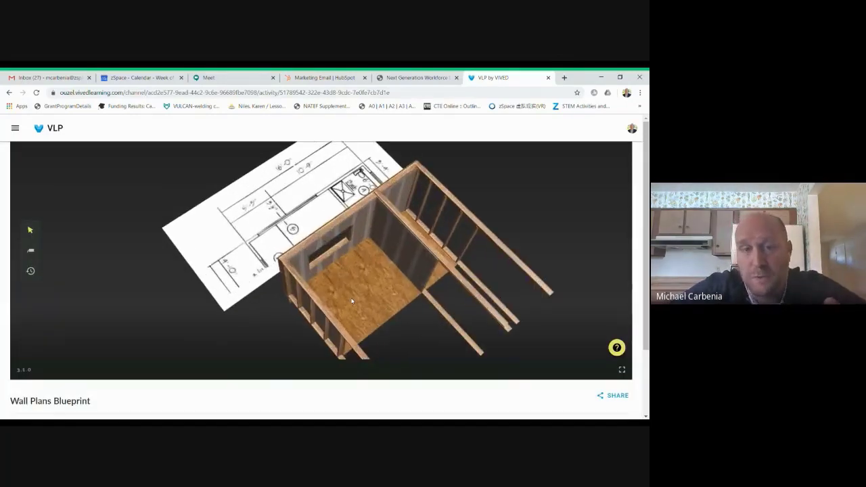
Orbit the wall framing model to view it from another side and lengthwise.
left_click_drag(352, 301, 379, 267)
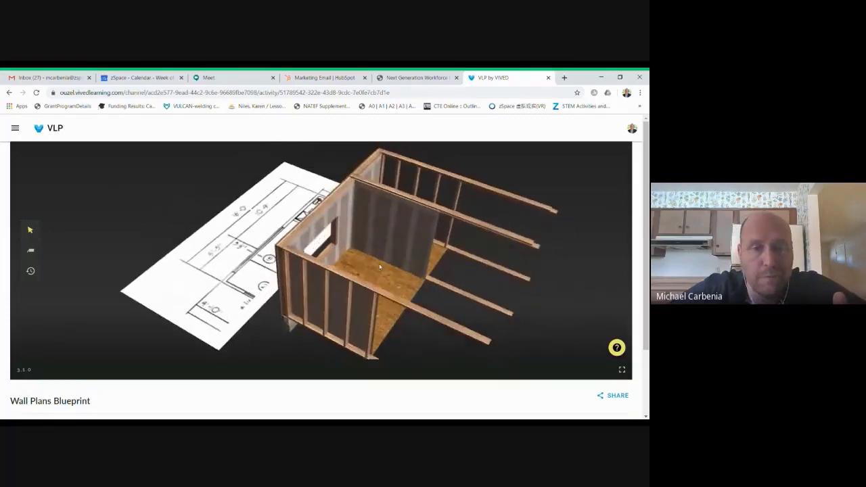
left_click_drag(379, 267, 297, 223)
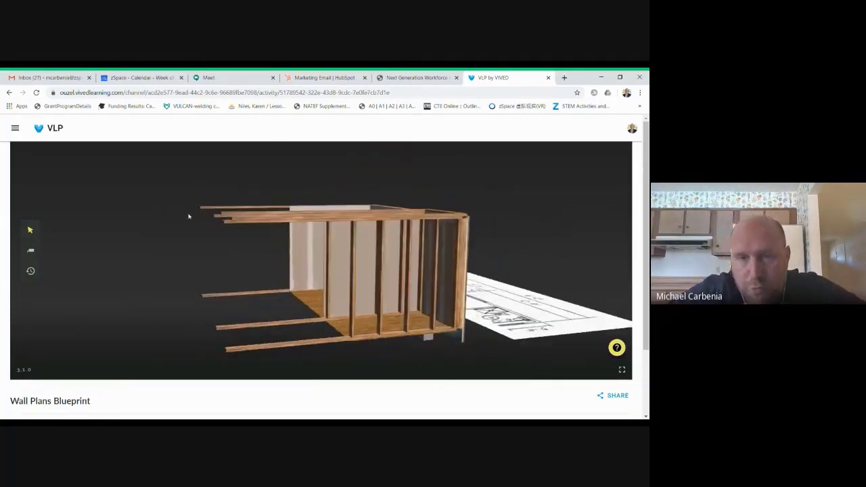
left_click_drag(325, 244, 377, 352)
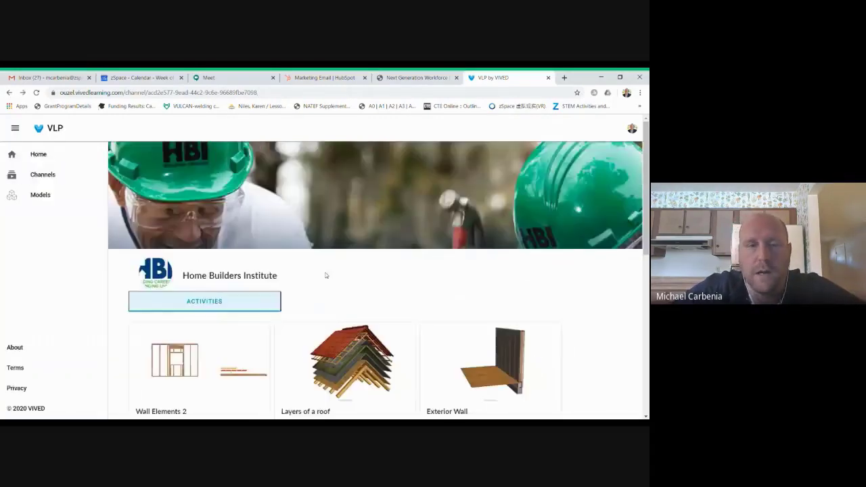
Scroll the Home Builders Institute activities and launch Exterior Wall.
scroll("down", 3)
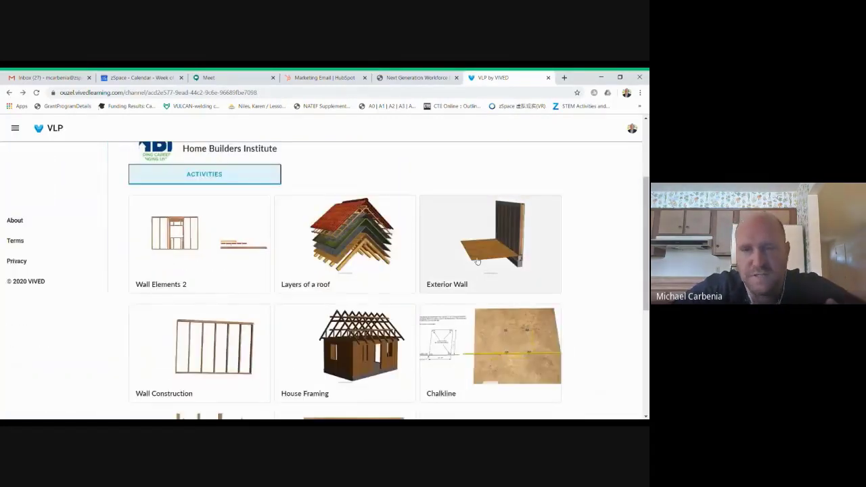
left_click(490, 244)
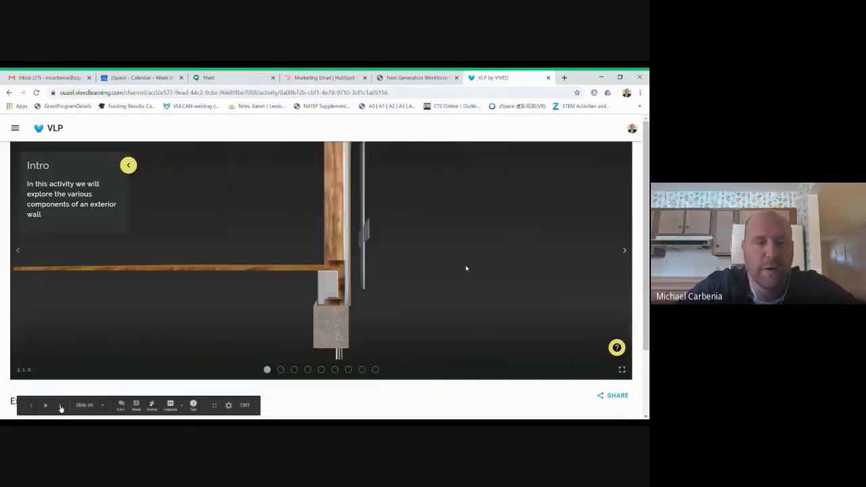
Advance the slideshow to slide 51, Questions, pointing to zSpace.com.
left_click(60, 405)
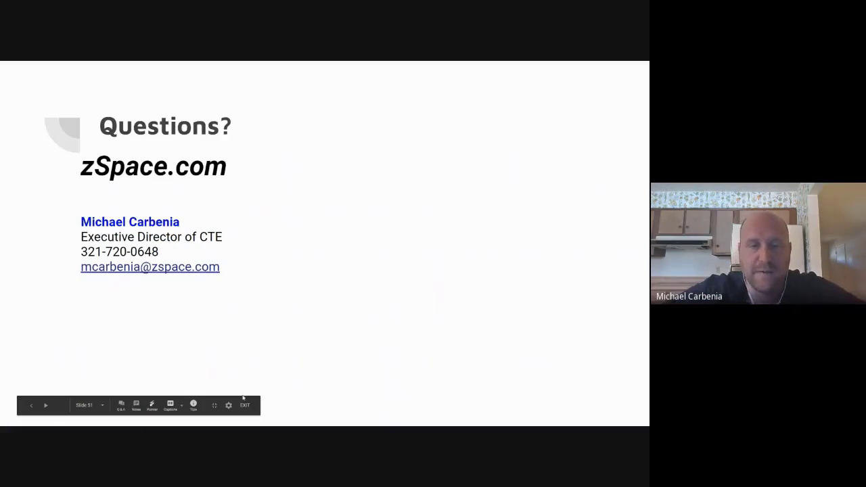
mouse_move(245, 405)
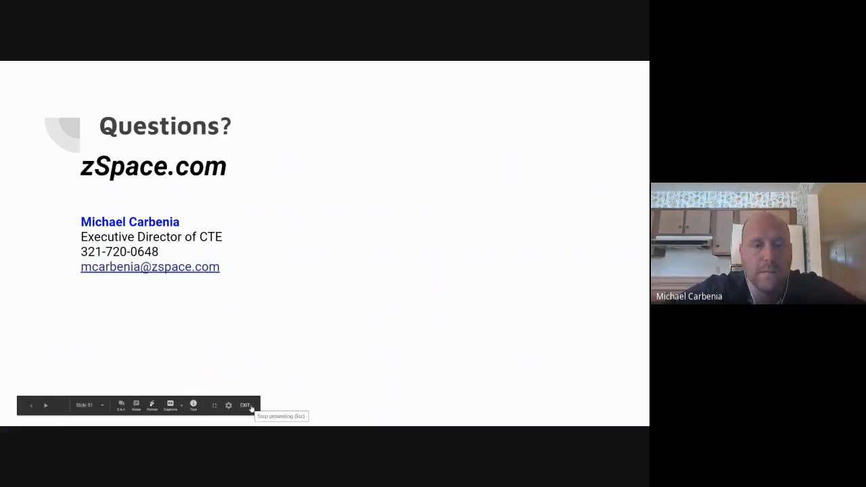
Exit the slideshow and switch back to the Meet participant grid.
left_click(245, 405)
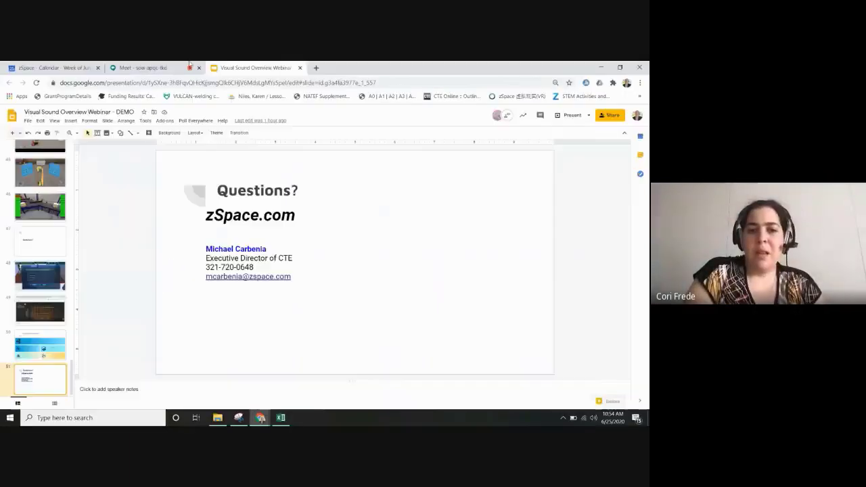
left_click(142, 68)
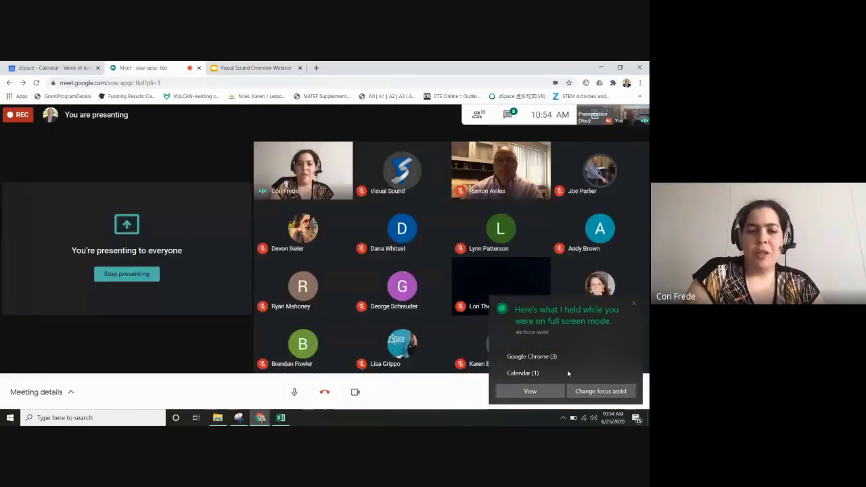